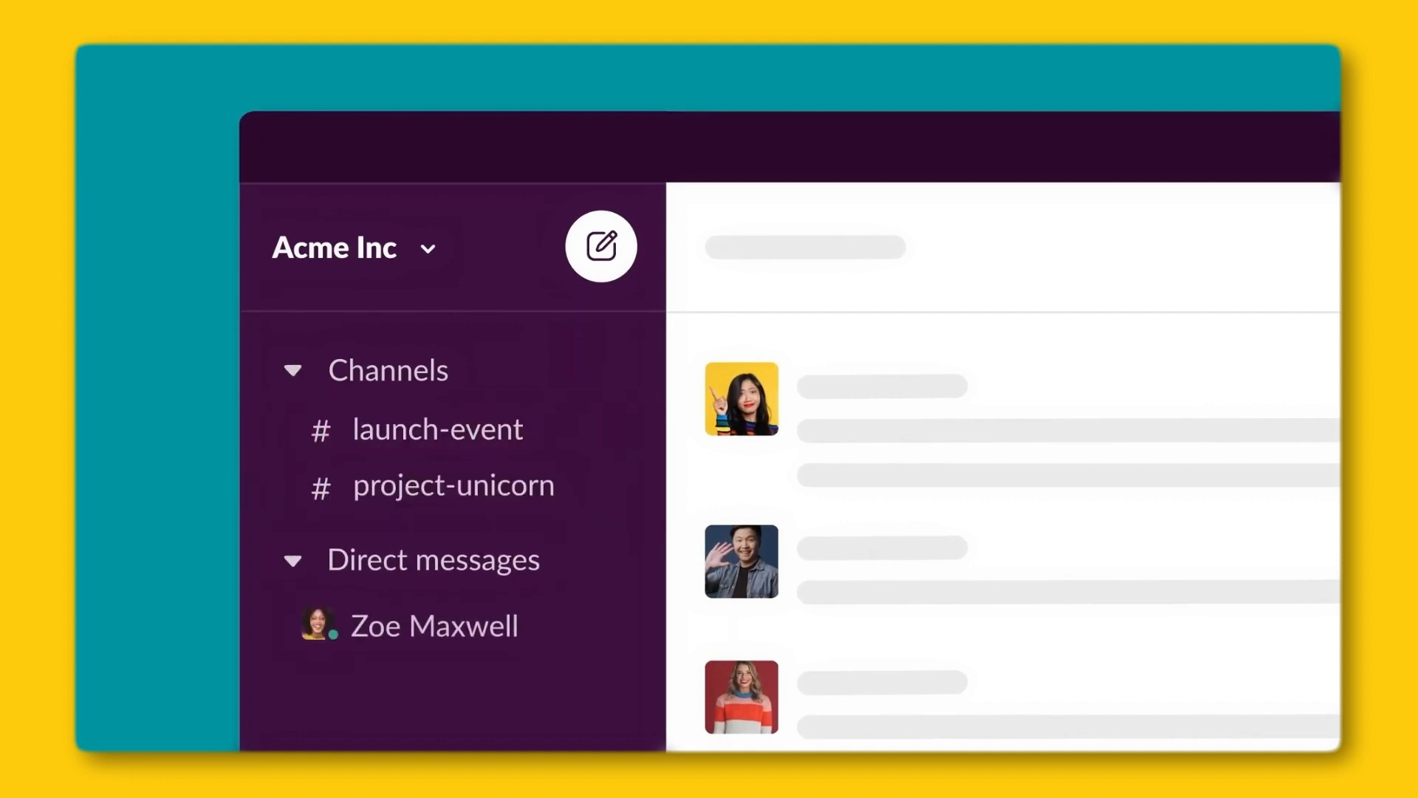
Customize a 418-card Trello dashcard with a green landscape background and an 'includes any of' assignee filter
left_click(453, 484)
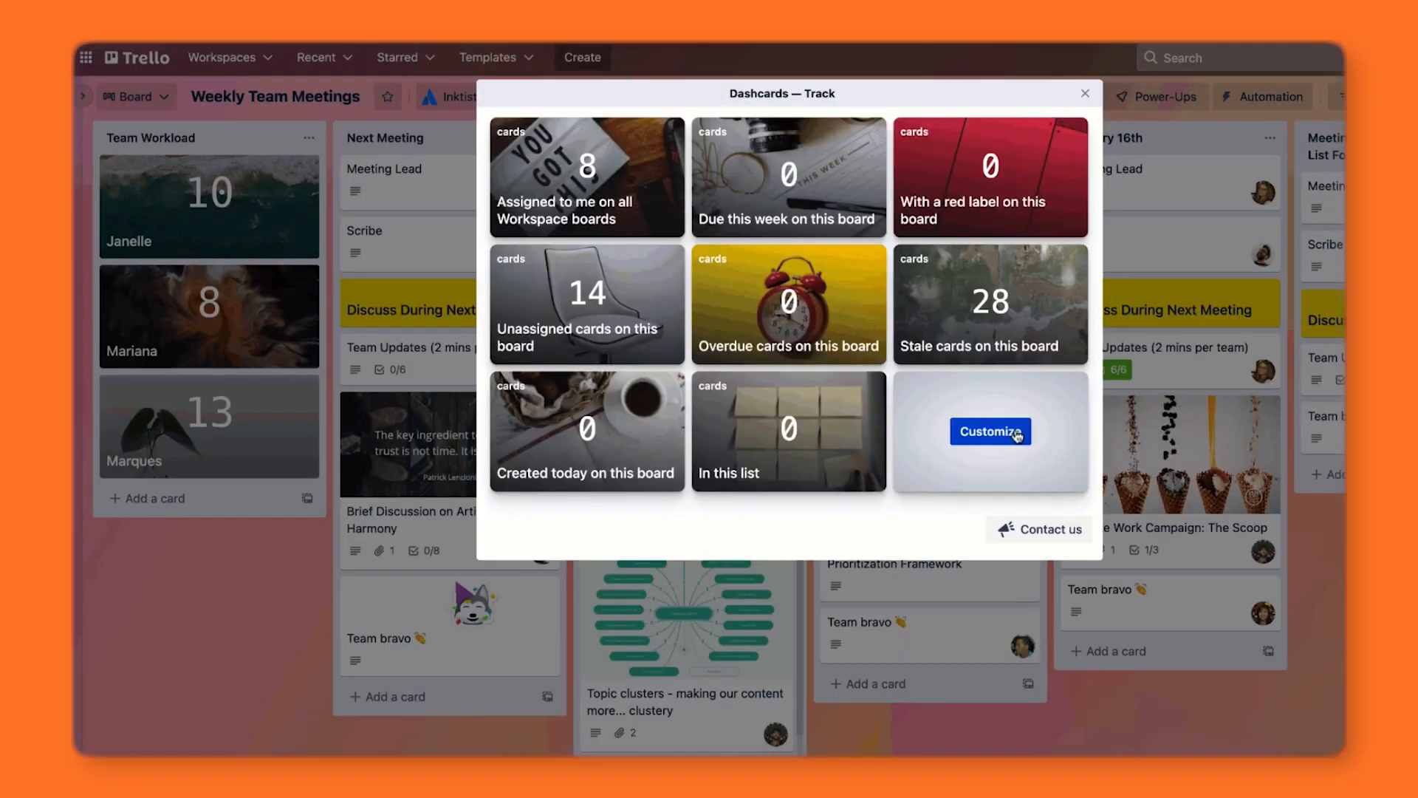
left_click(989, 431)
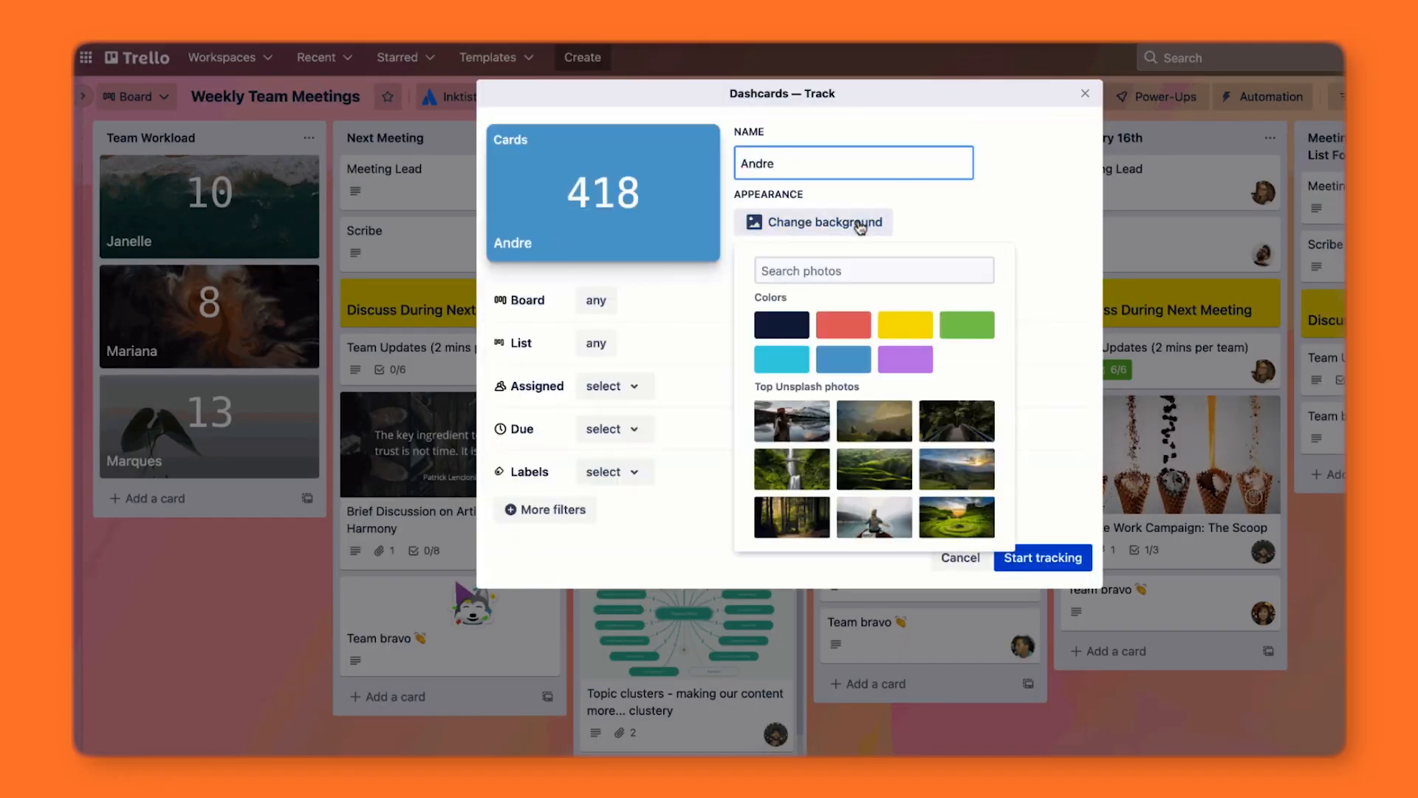
left_click(614, 386)
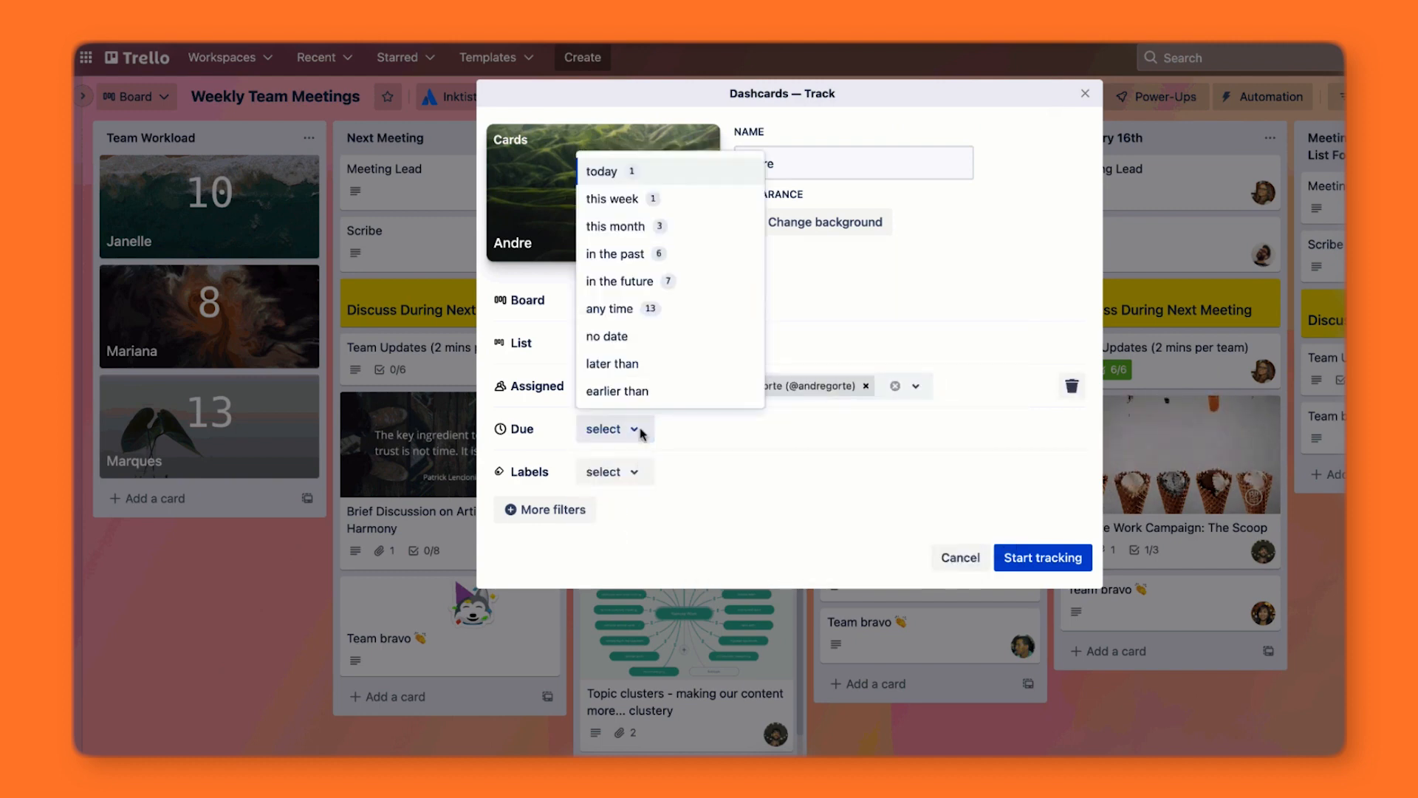
left_click(958, 557)
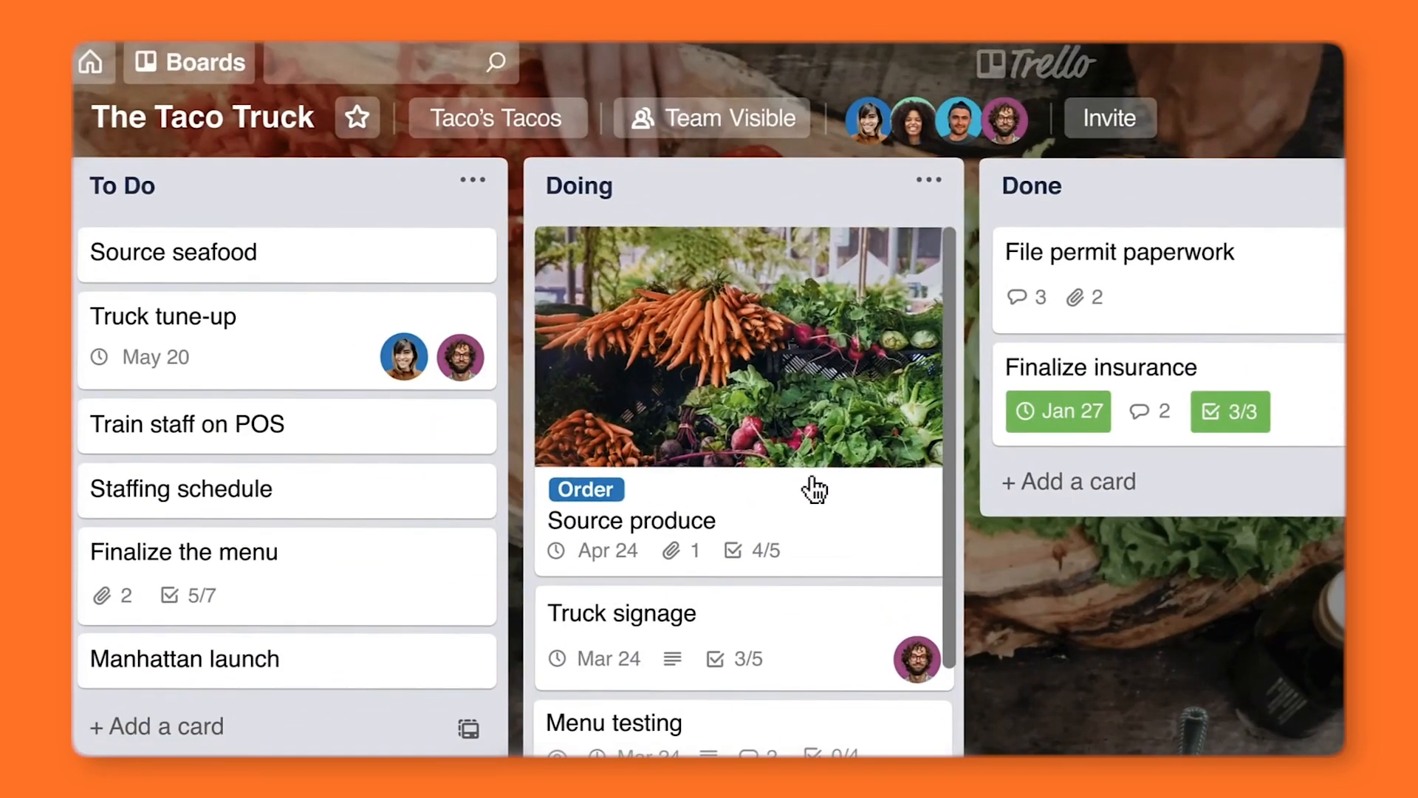
scroll("down", 3)
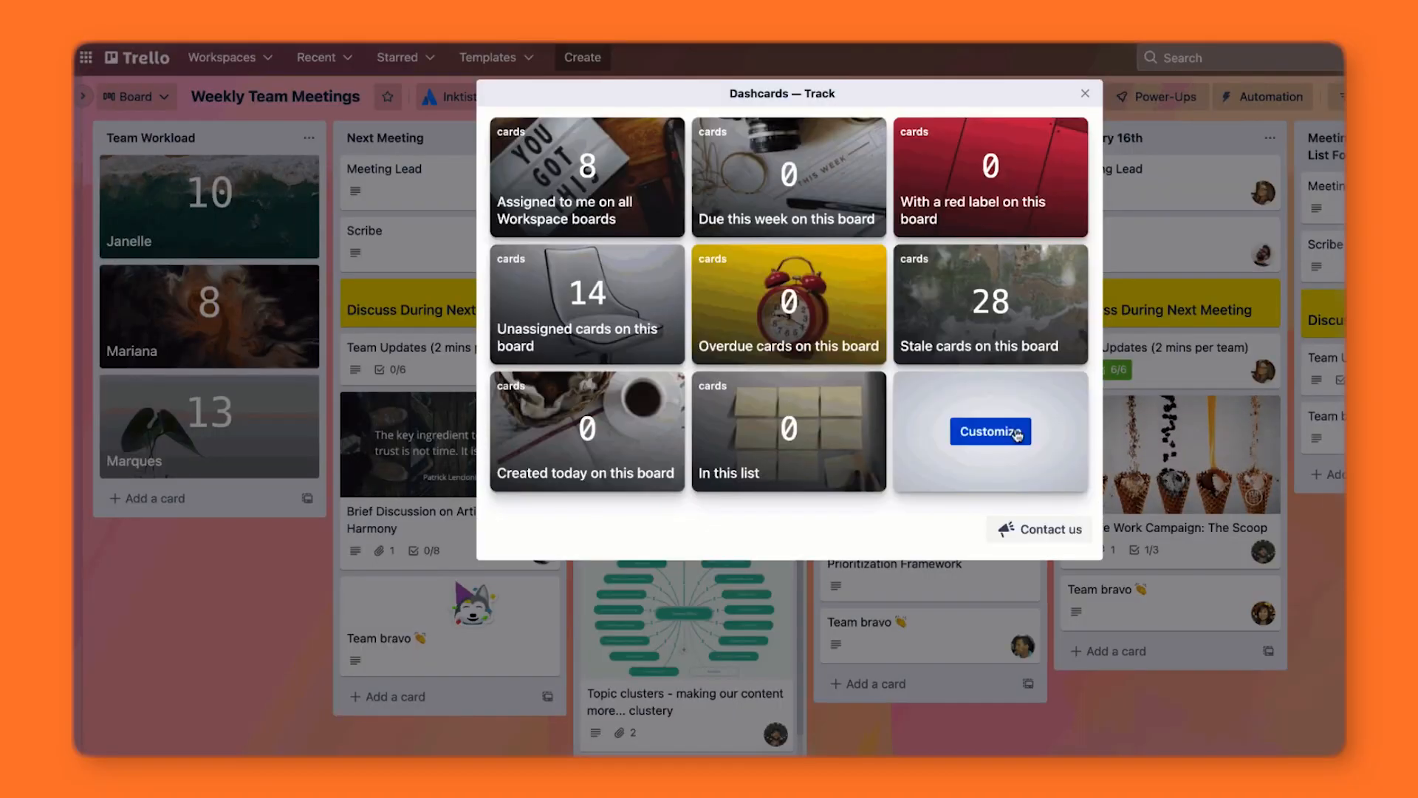
left_click(989, 431)
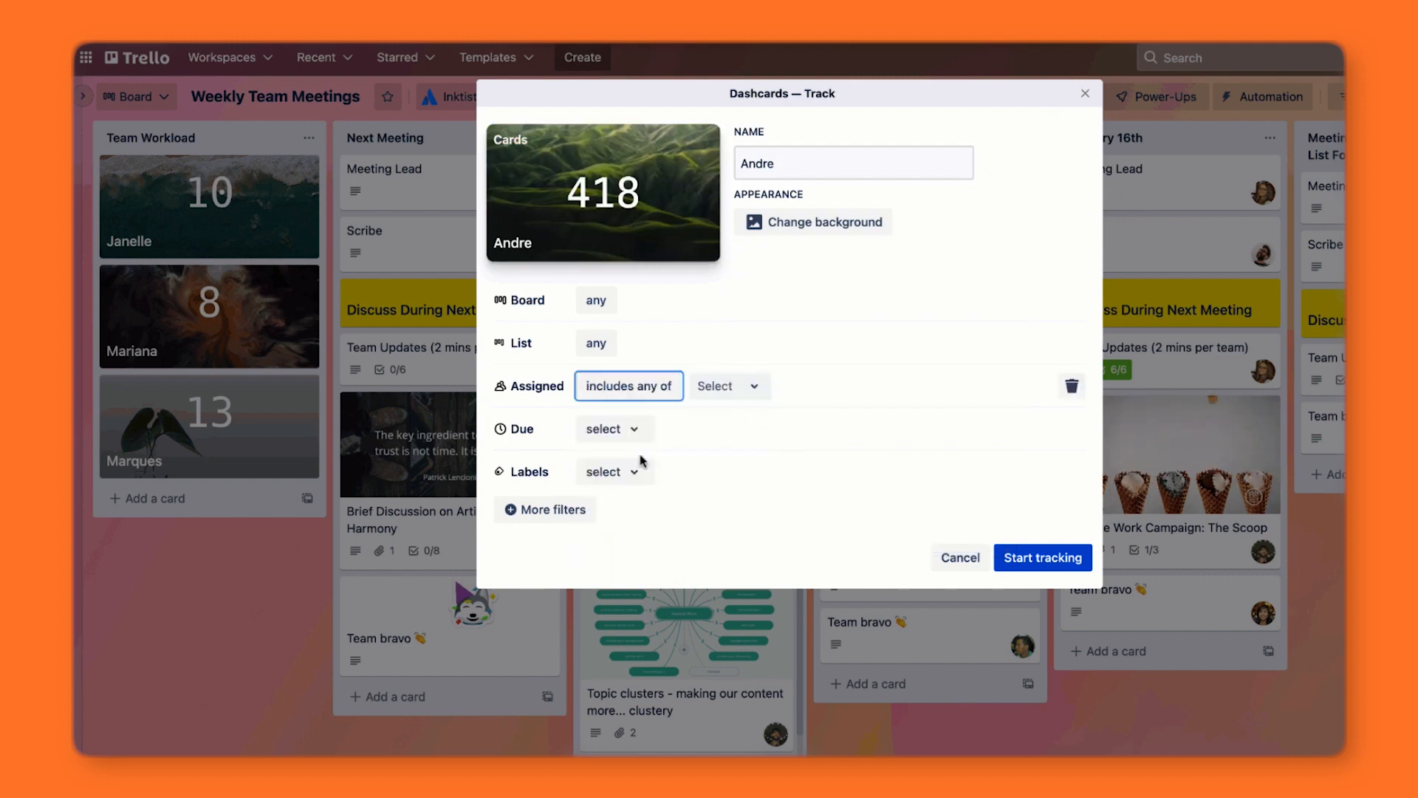
left_click(614, 429)
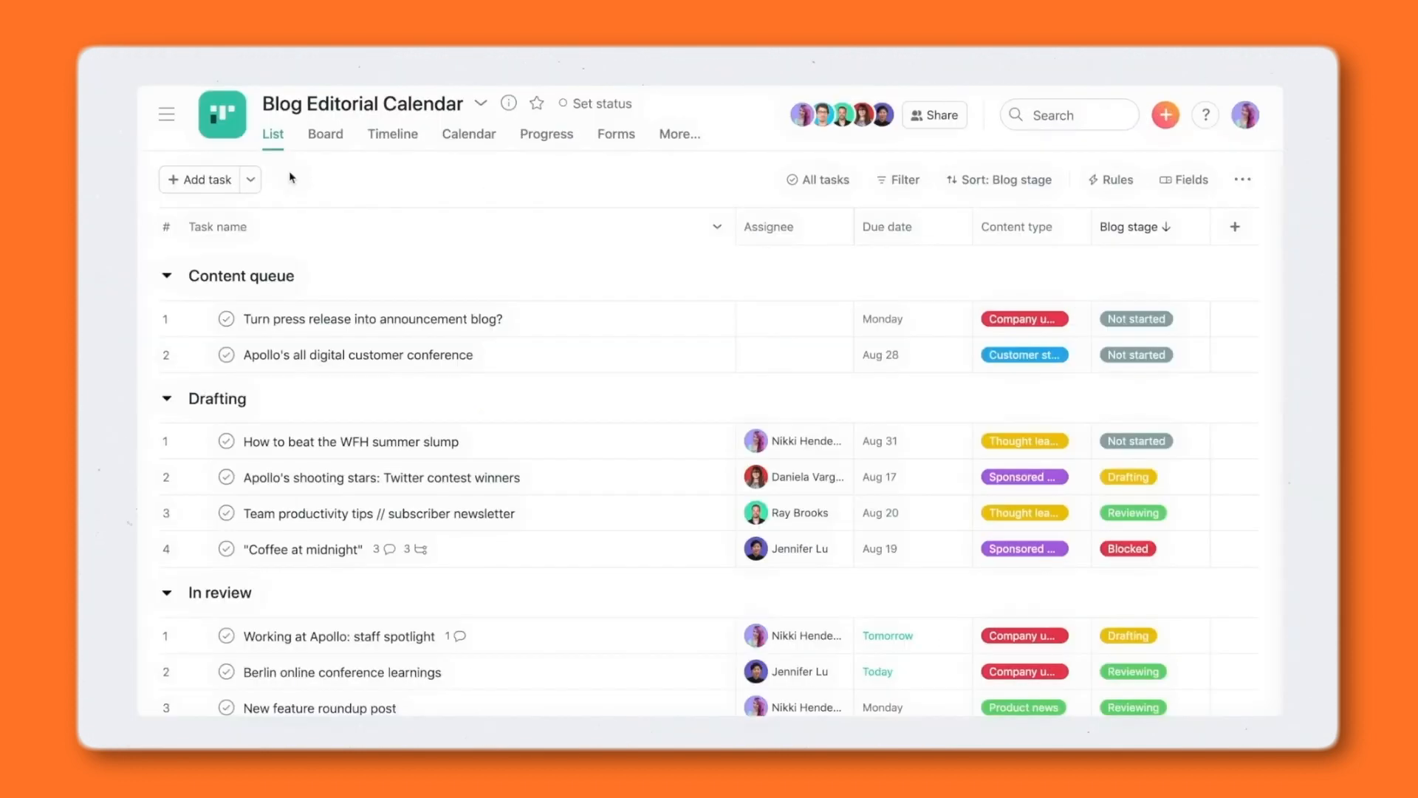
left_click(469, 134)
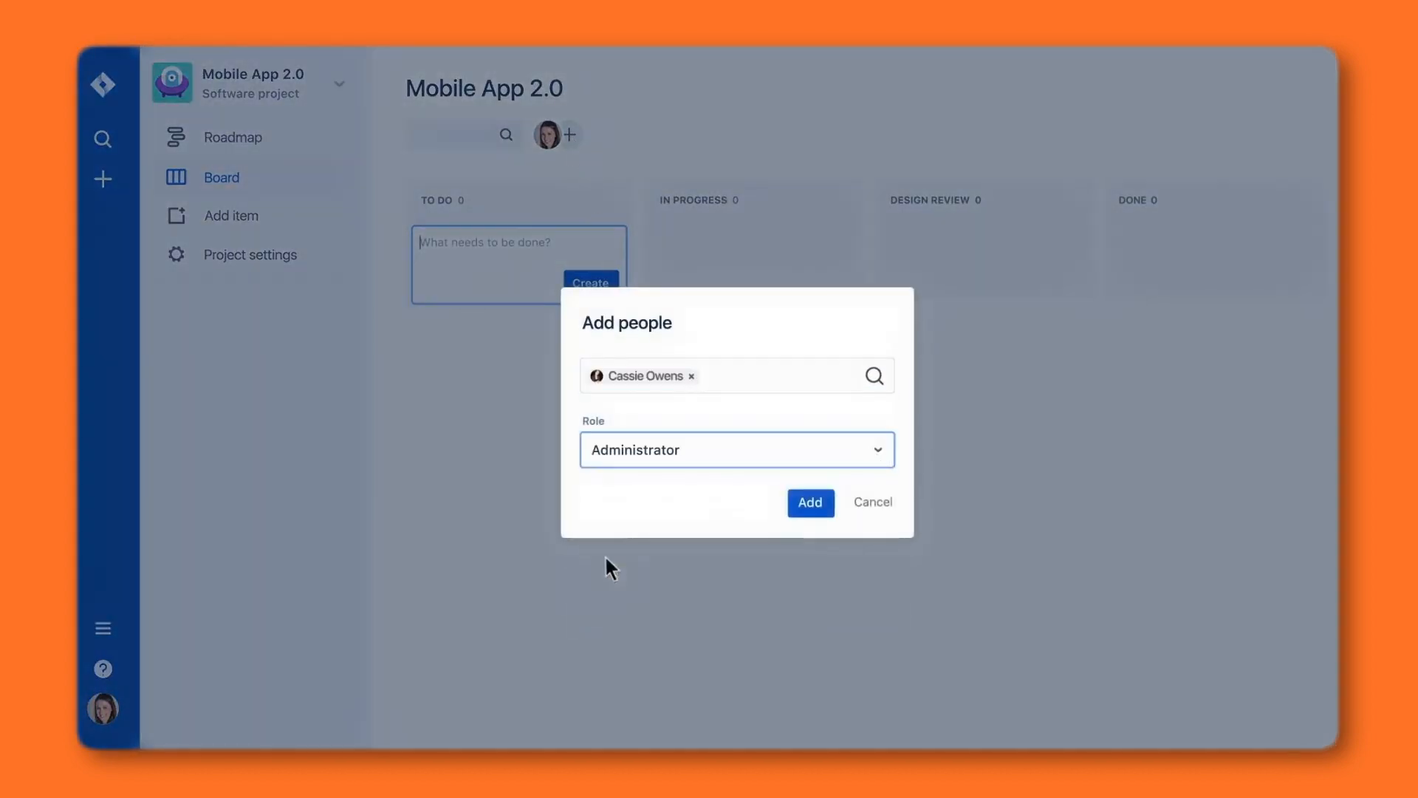
Make a teammate administrator, reschedule the Custom Filters epic, add Design/Dev Review columns, limit 5
left_click(234, 137)
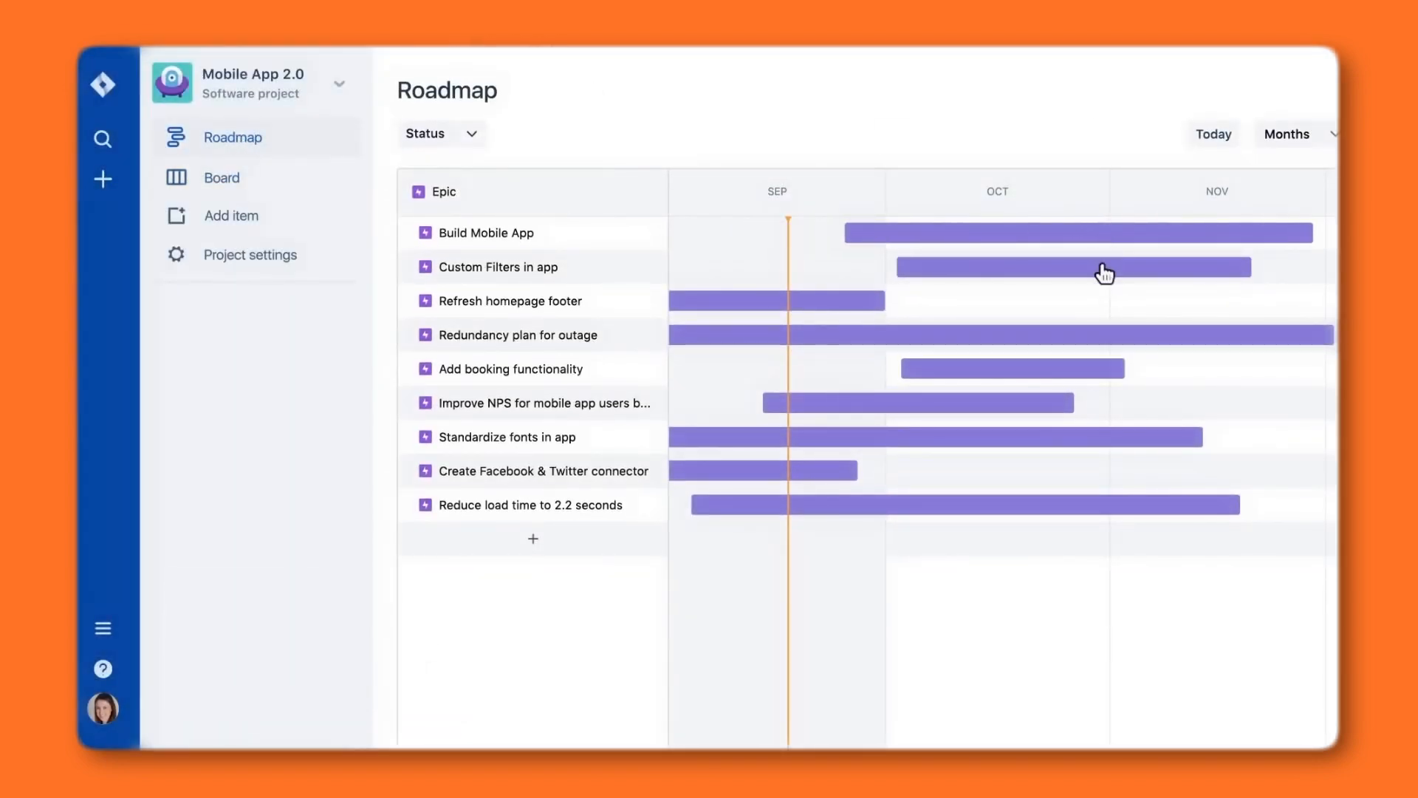
left_click_drag(1072, 266, 855, 267)
type("design re")
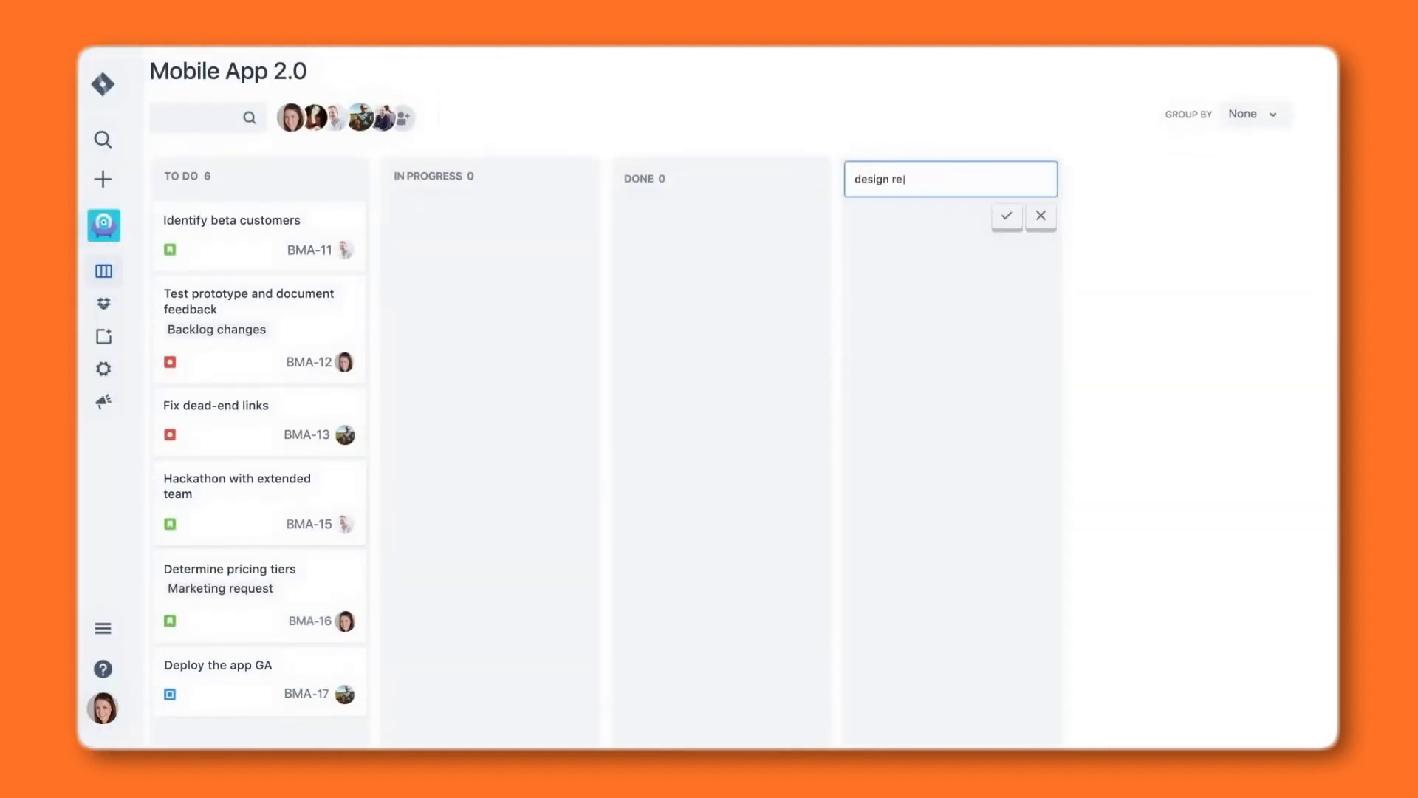
left_click(1005, 217)
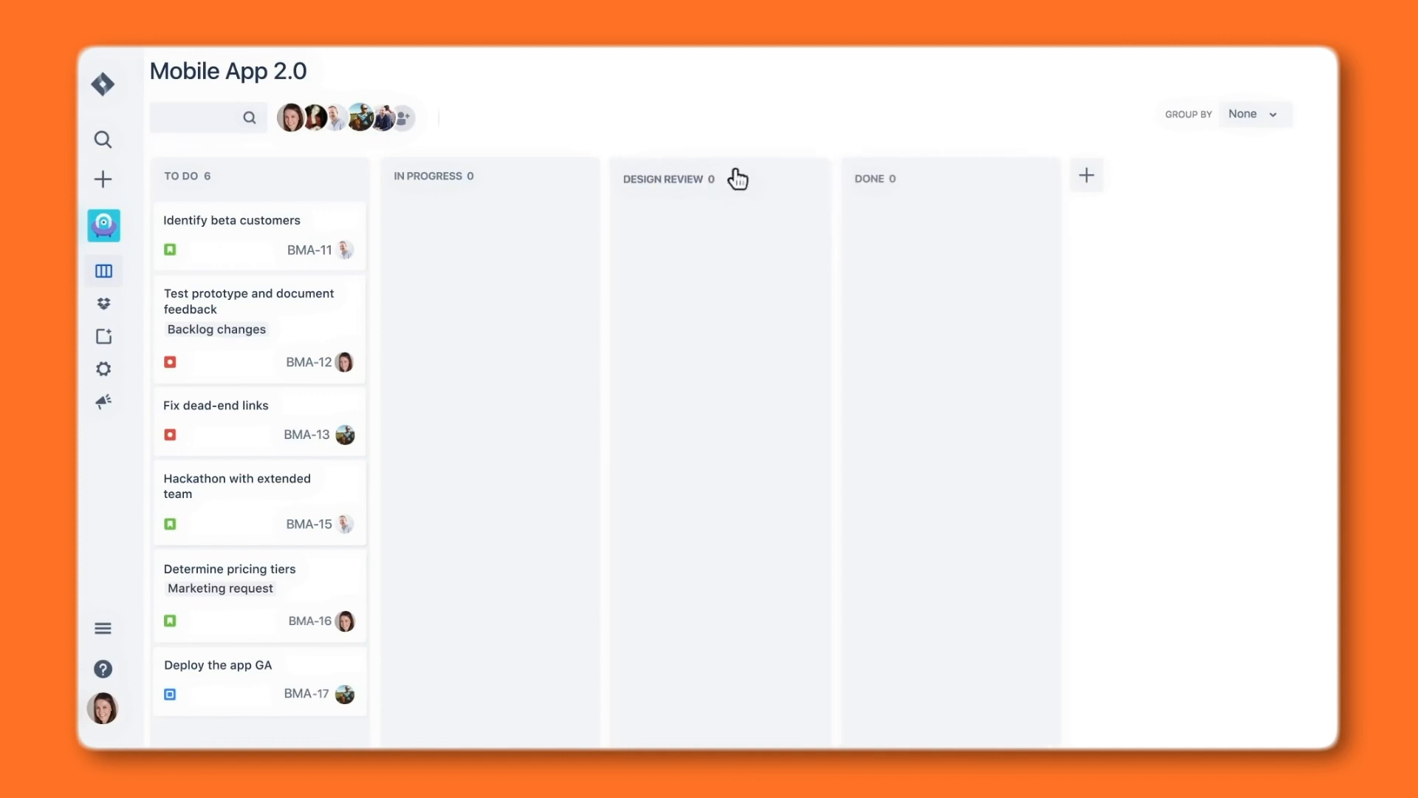
type("dev review")
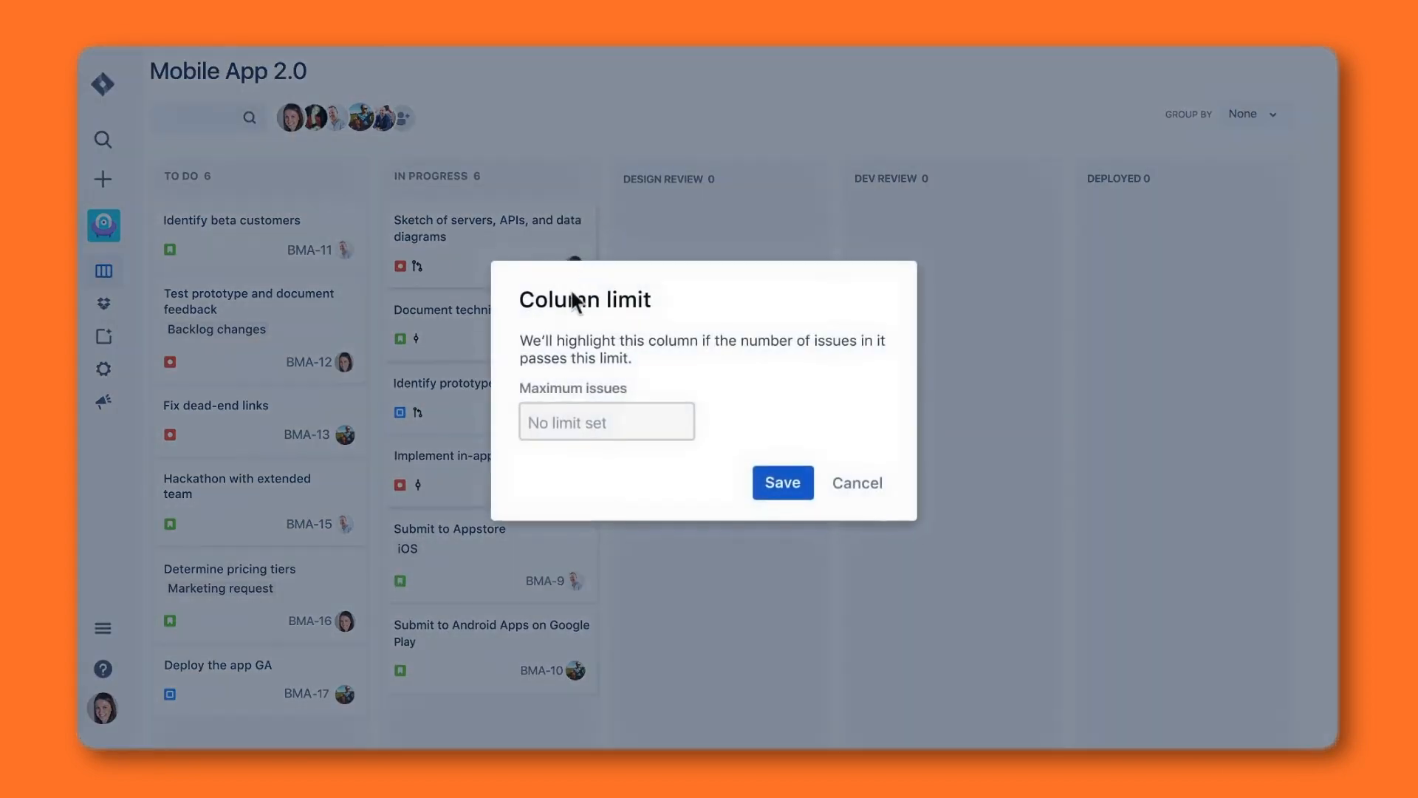
type("5")
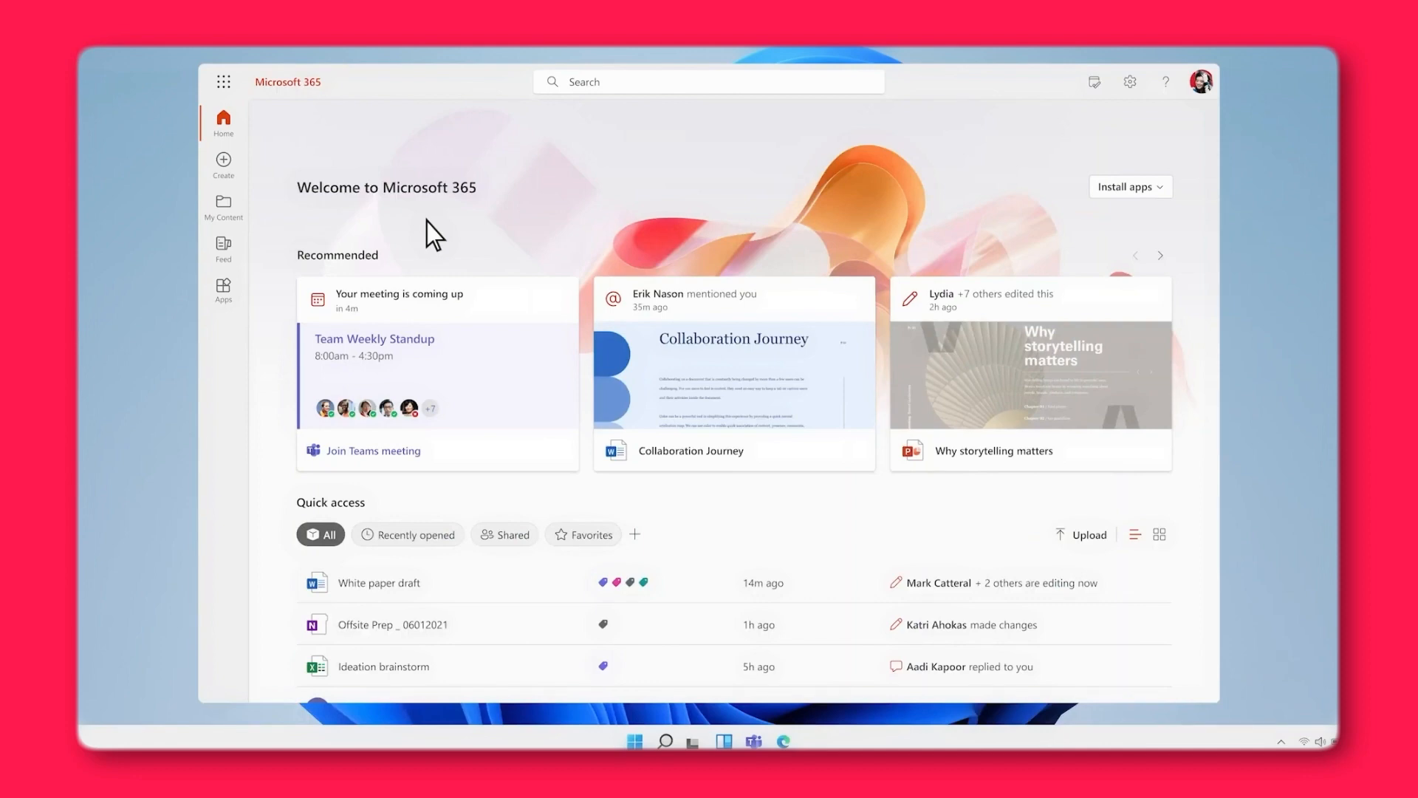
mouse_move(229, 217)
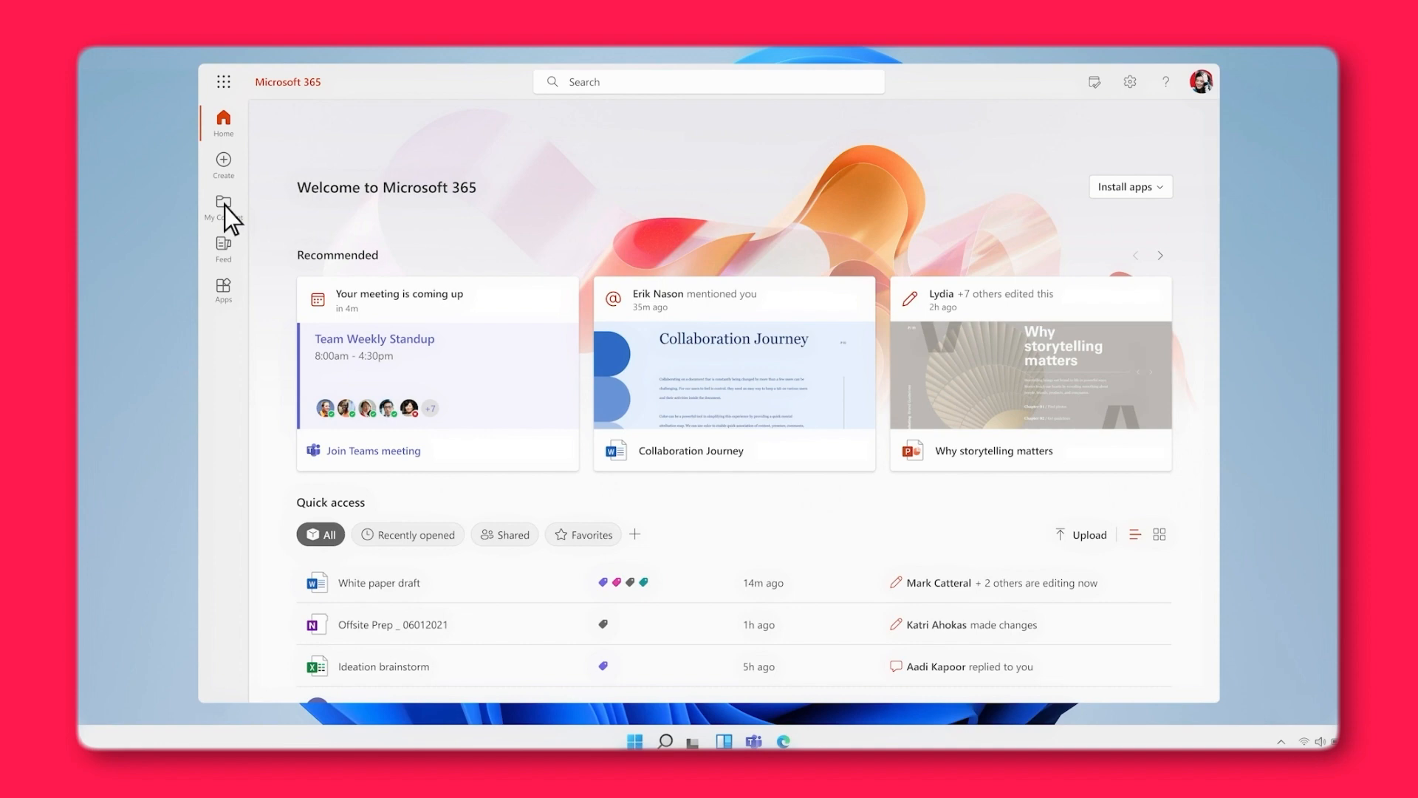
Browse the My Content overview by People and by Meetings
left_click(223, 208)
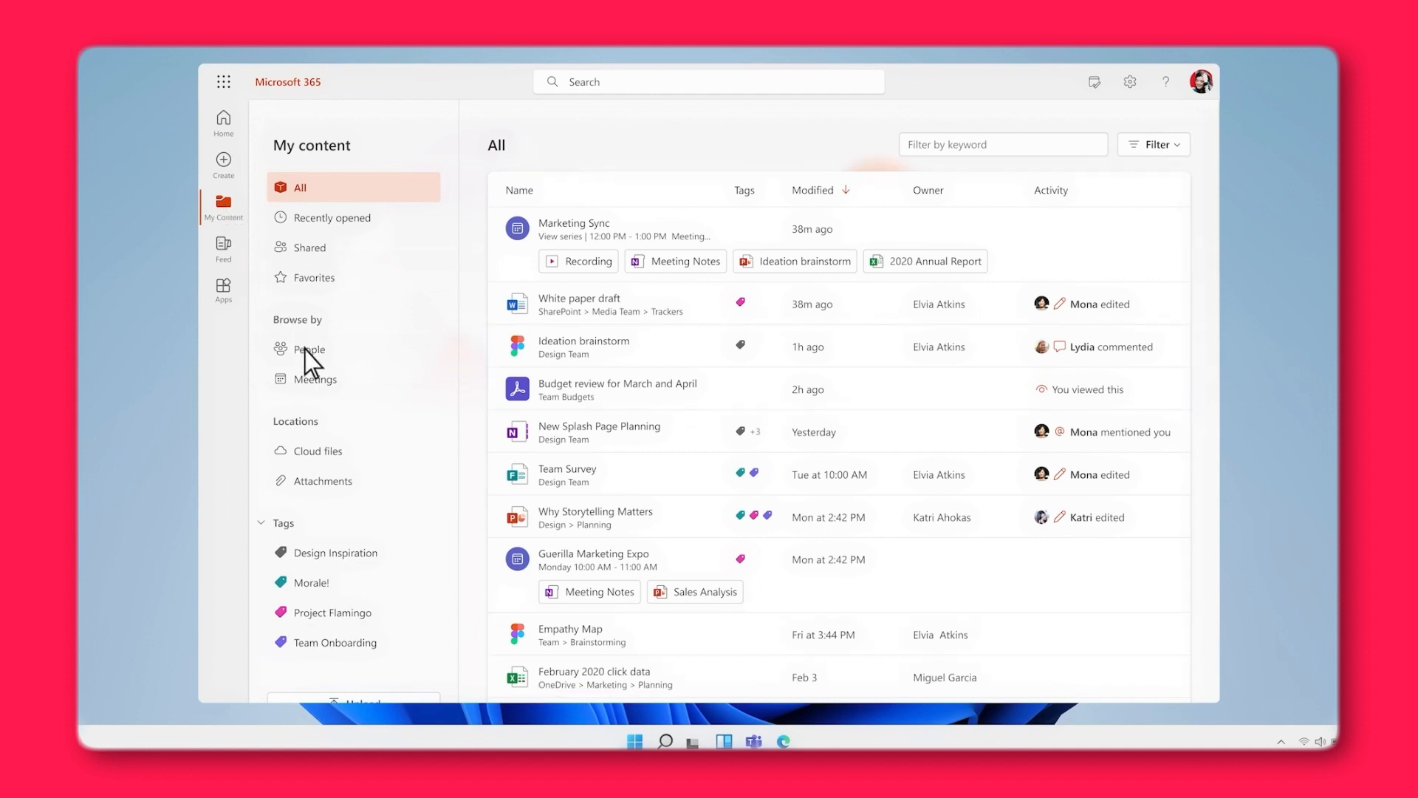
left_click(309, 350)
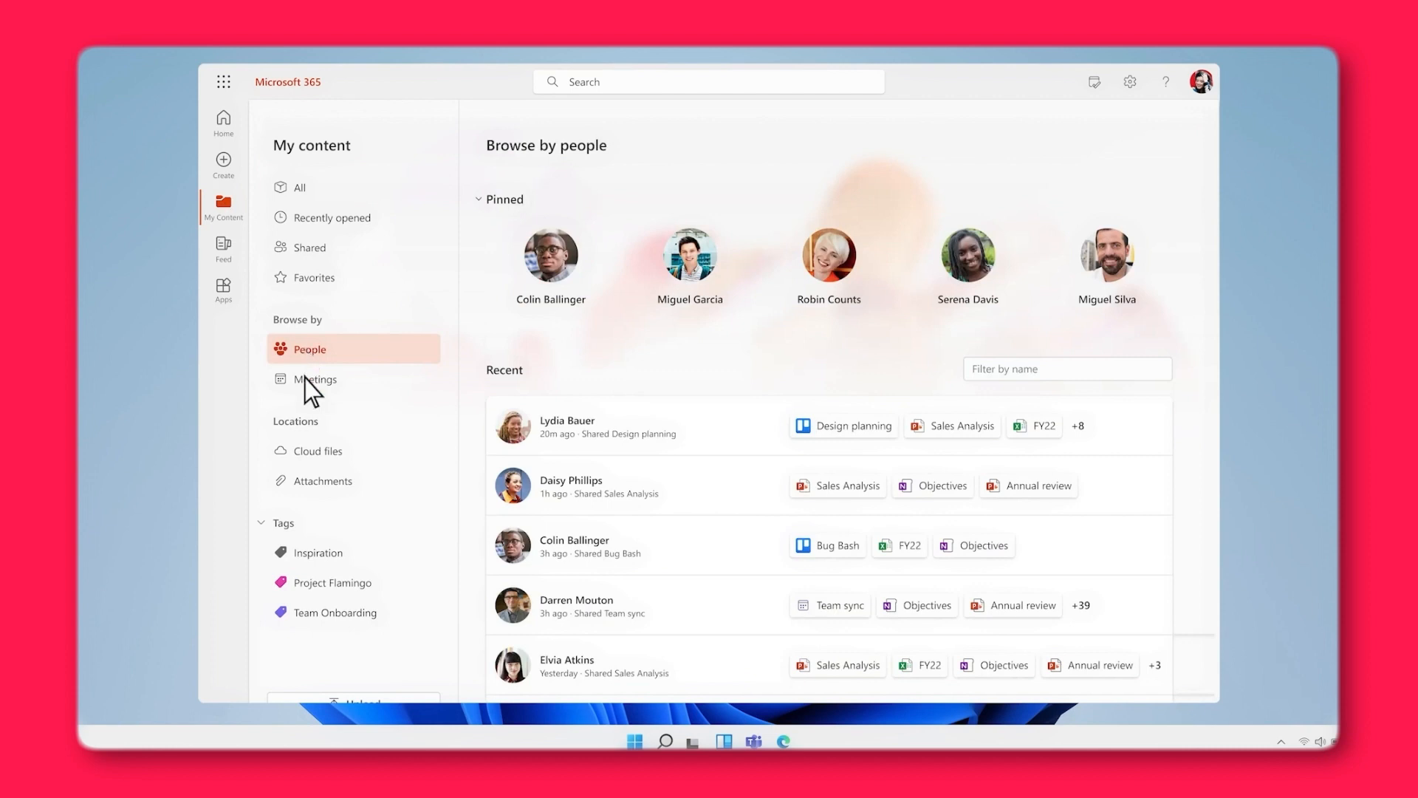
left_click(315, 379)
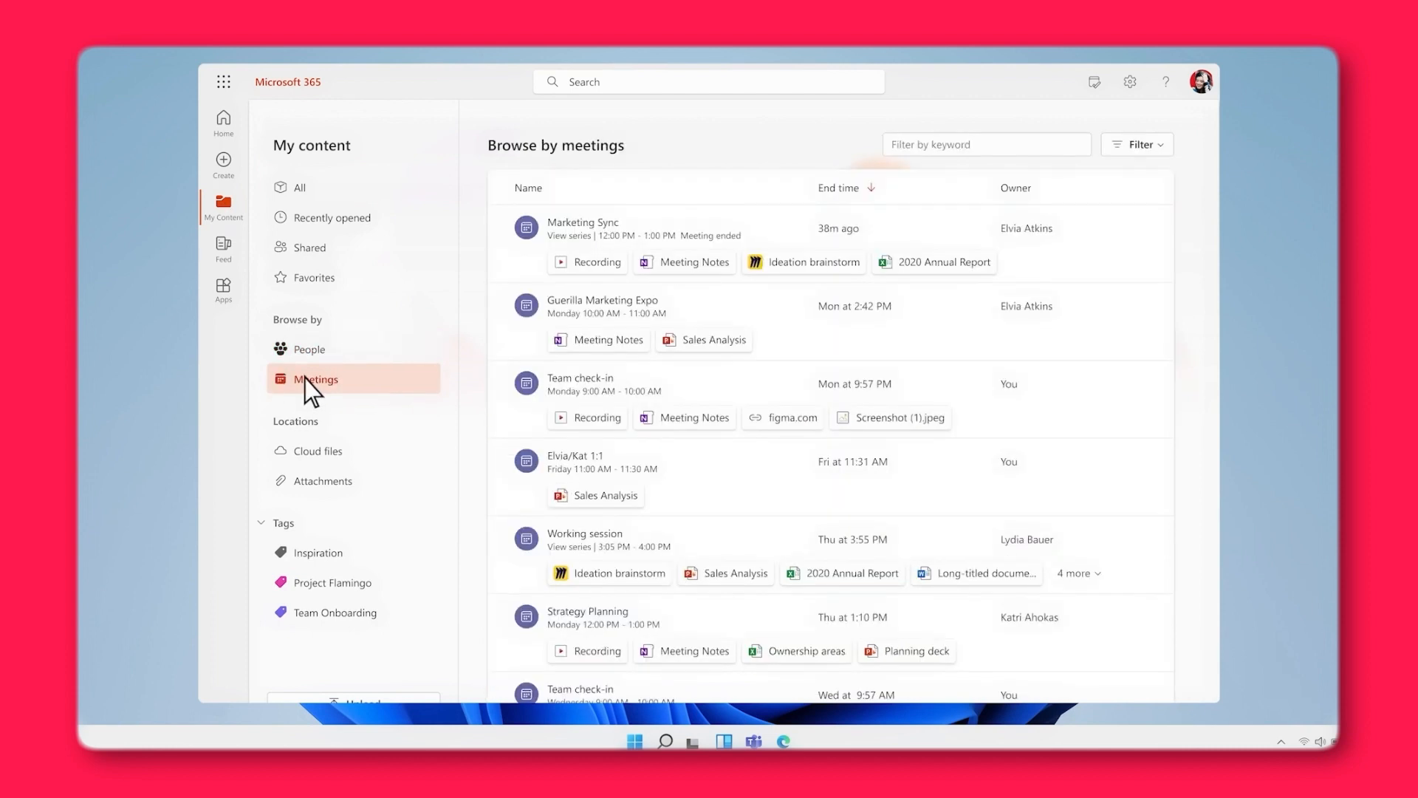
mouse_move(229, 174)
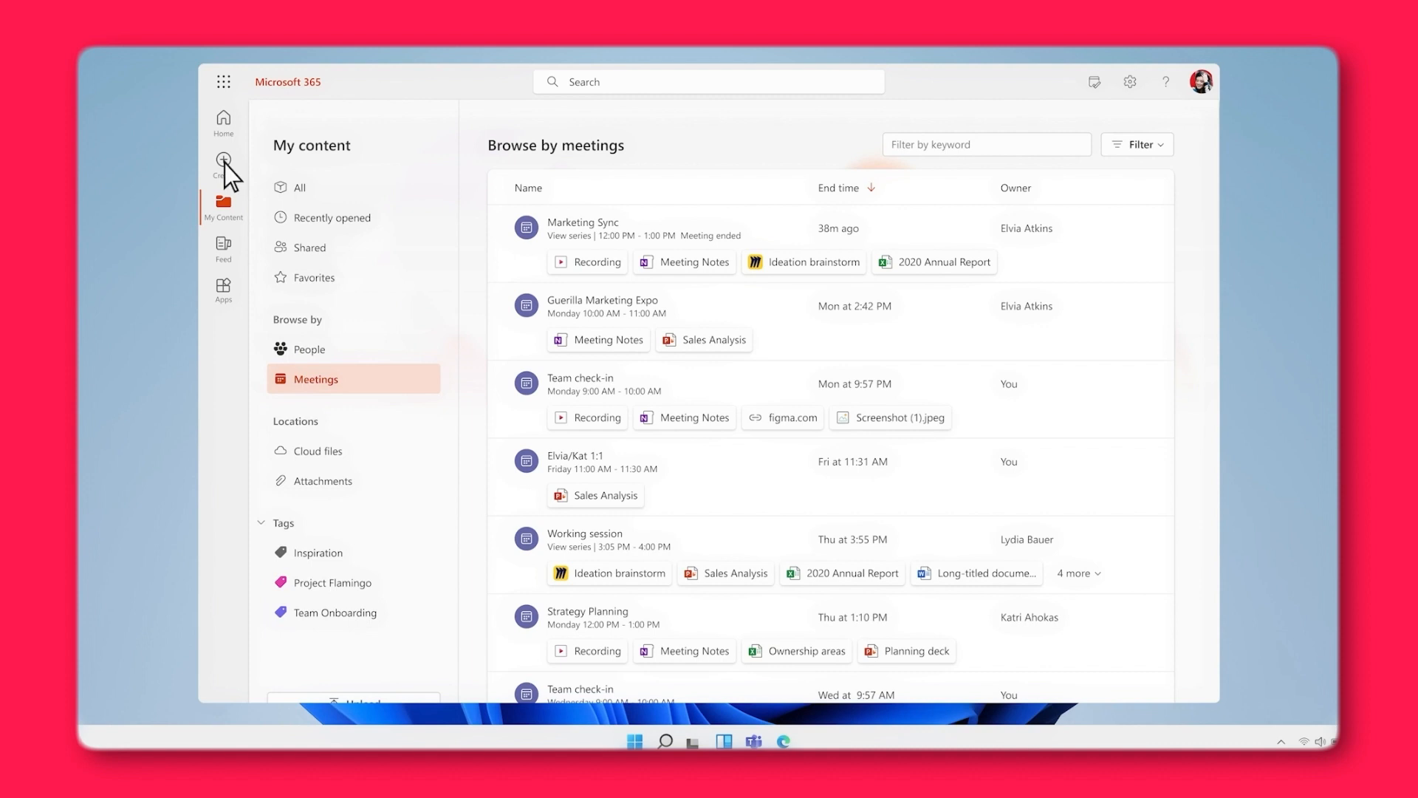
View the Calendar and Contoso templates under Create, then list the available apps
left_click(222, 167)
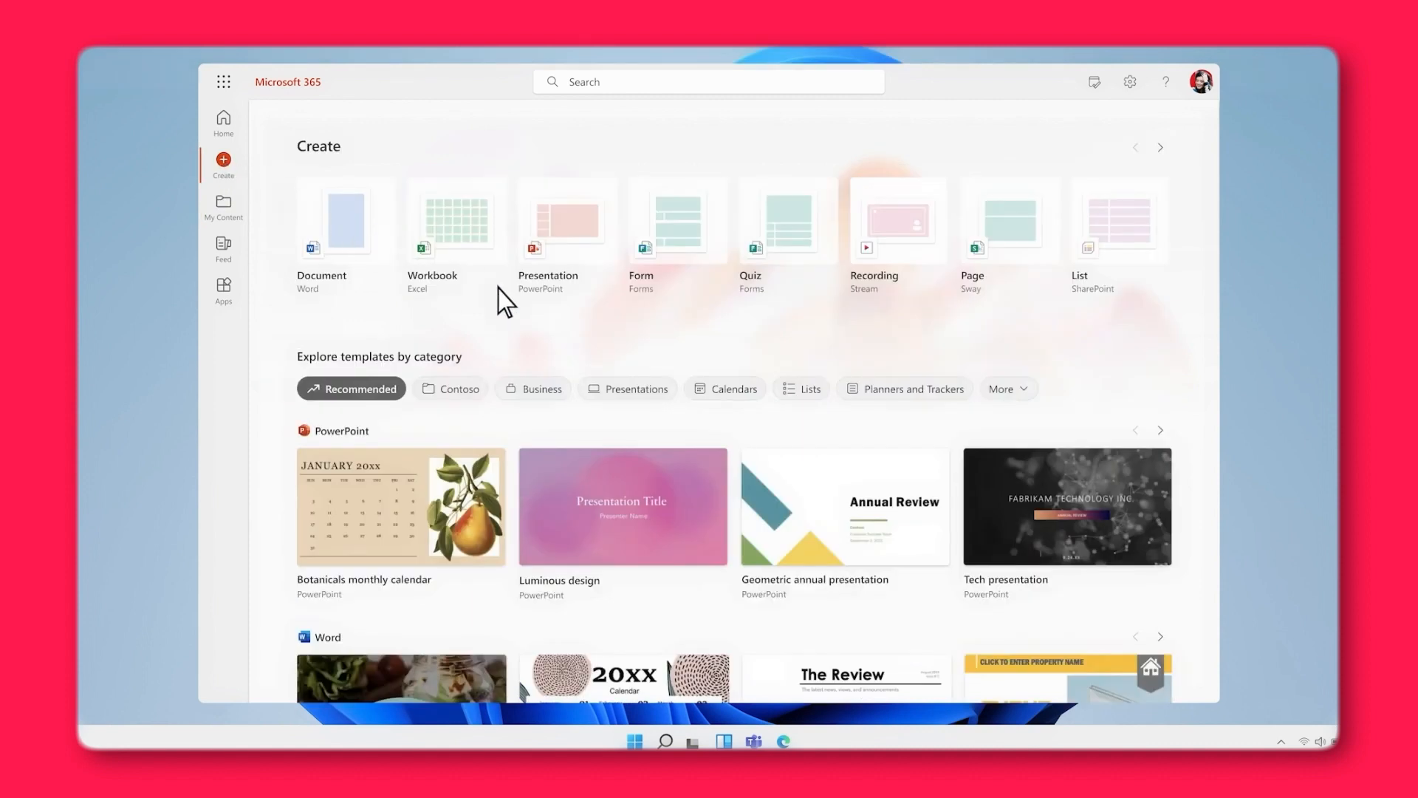
left_click(729, 387)
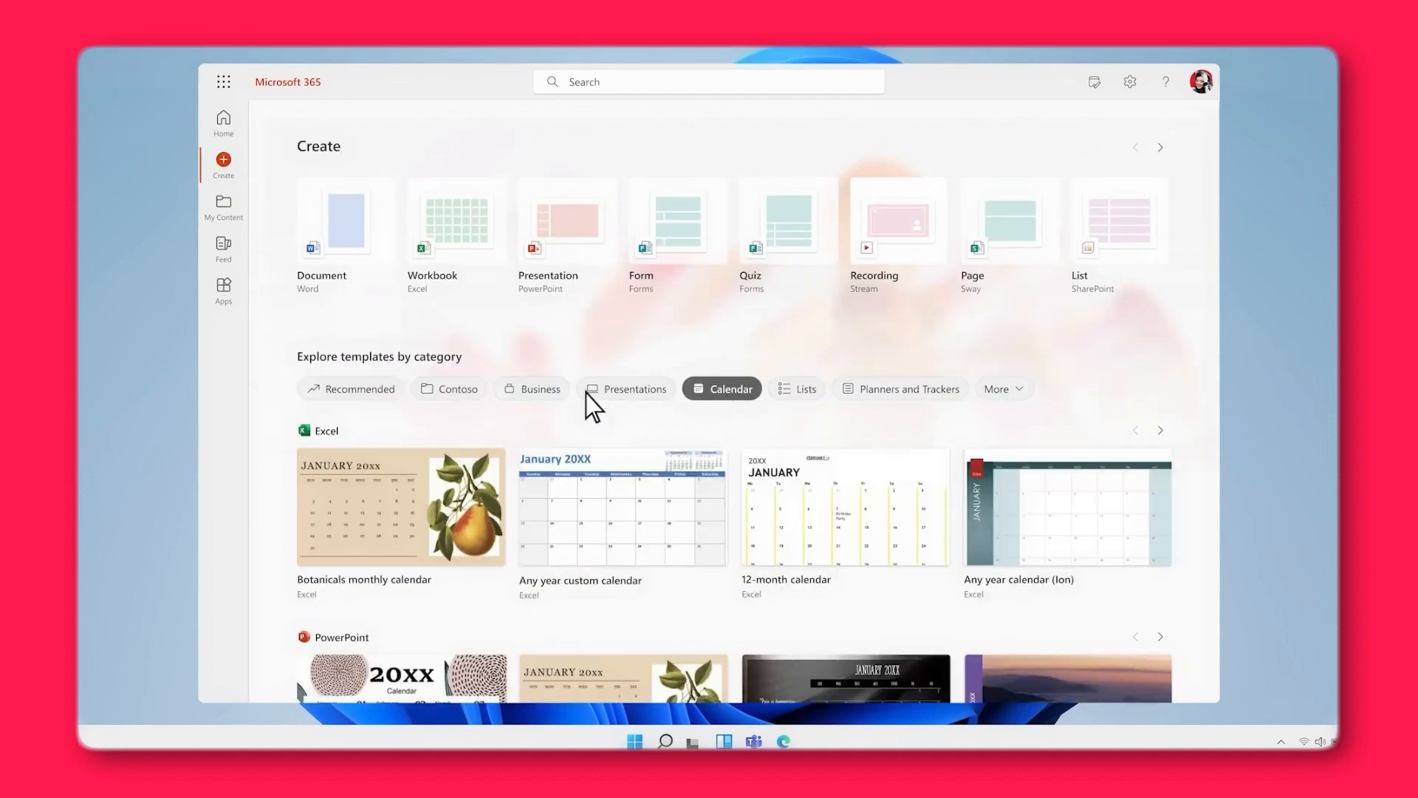
left_click(456, 388)
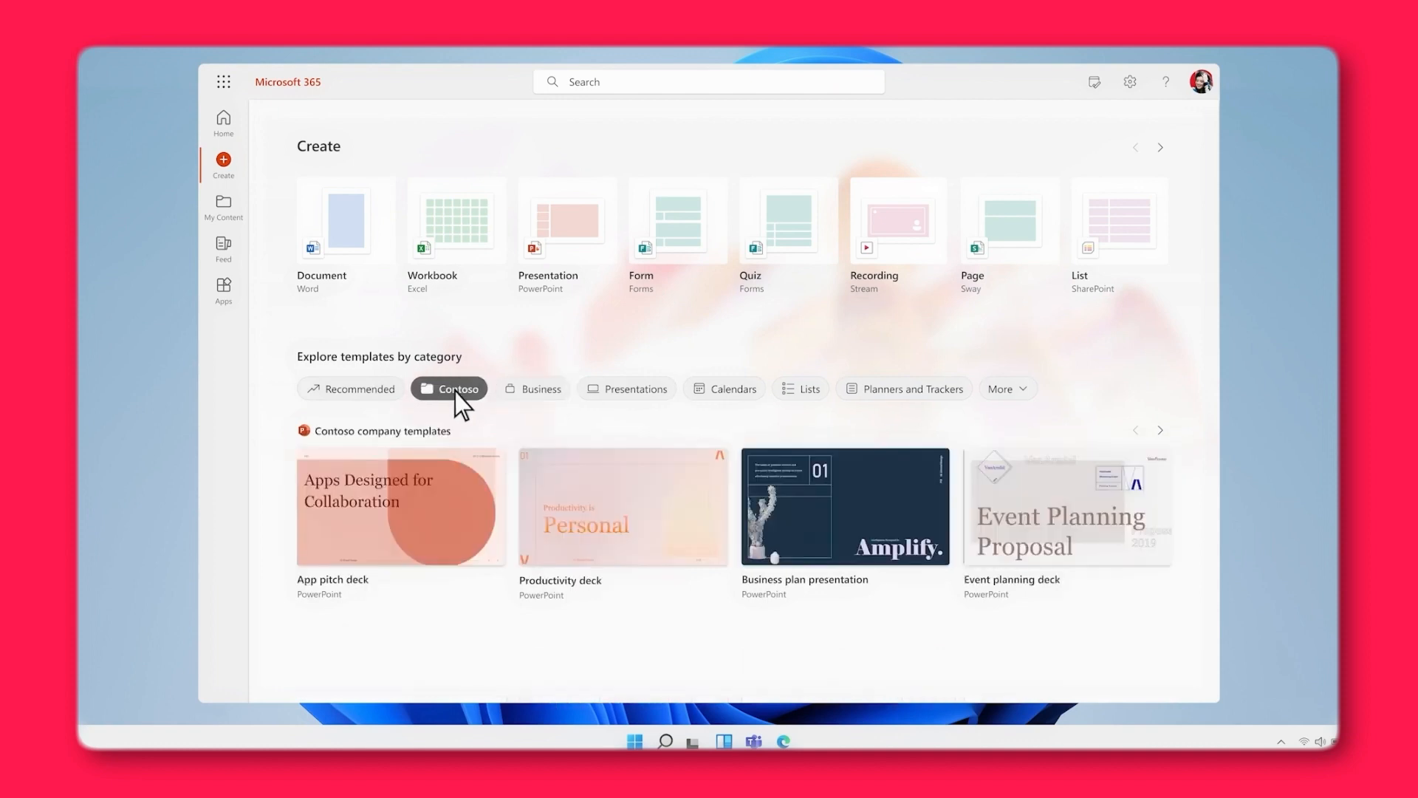
left_click(223, 290)
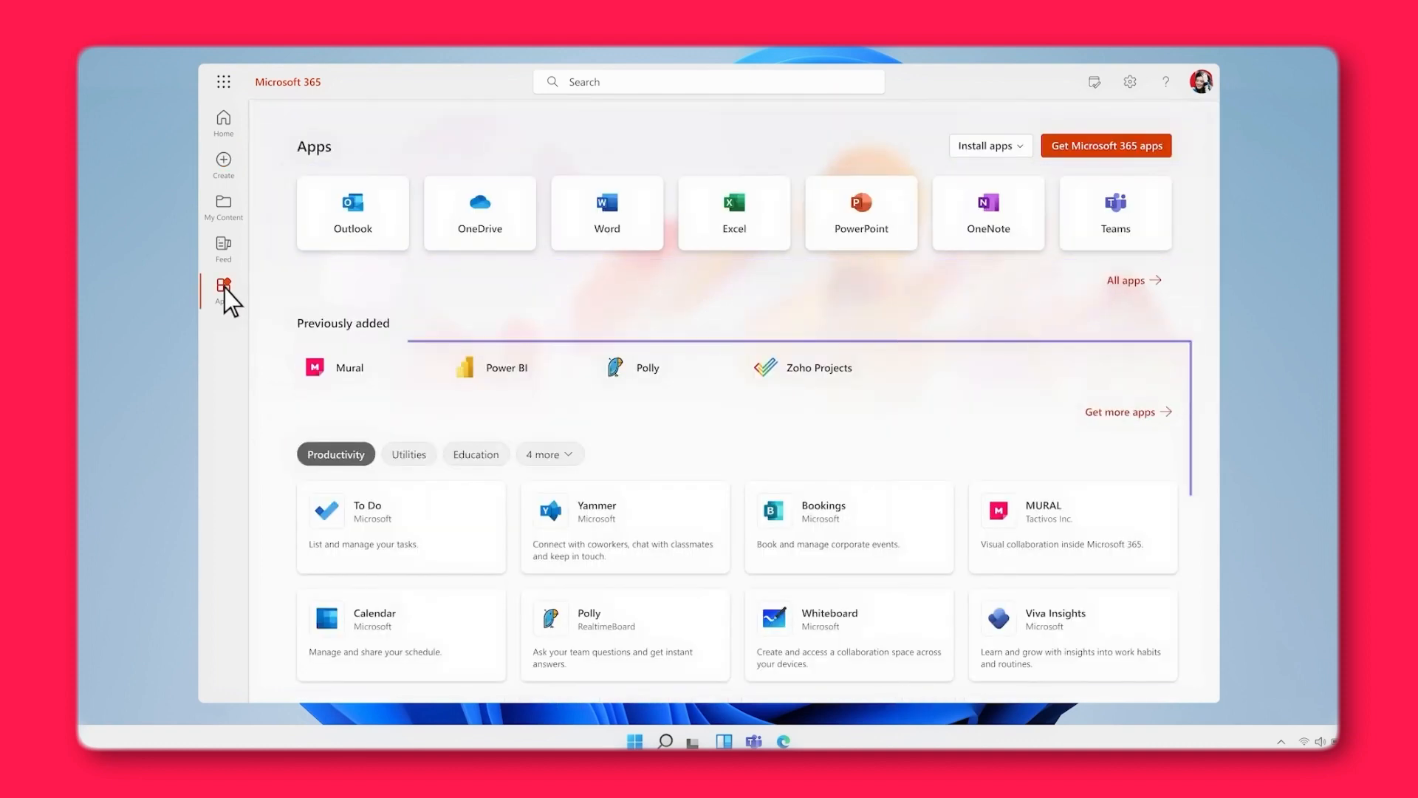
scroll("down", 3)
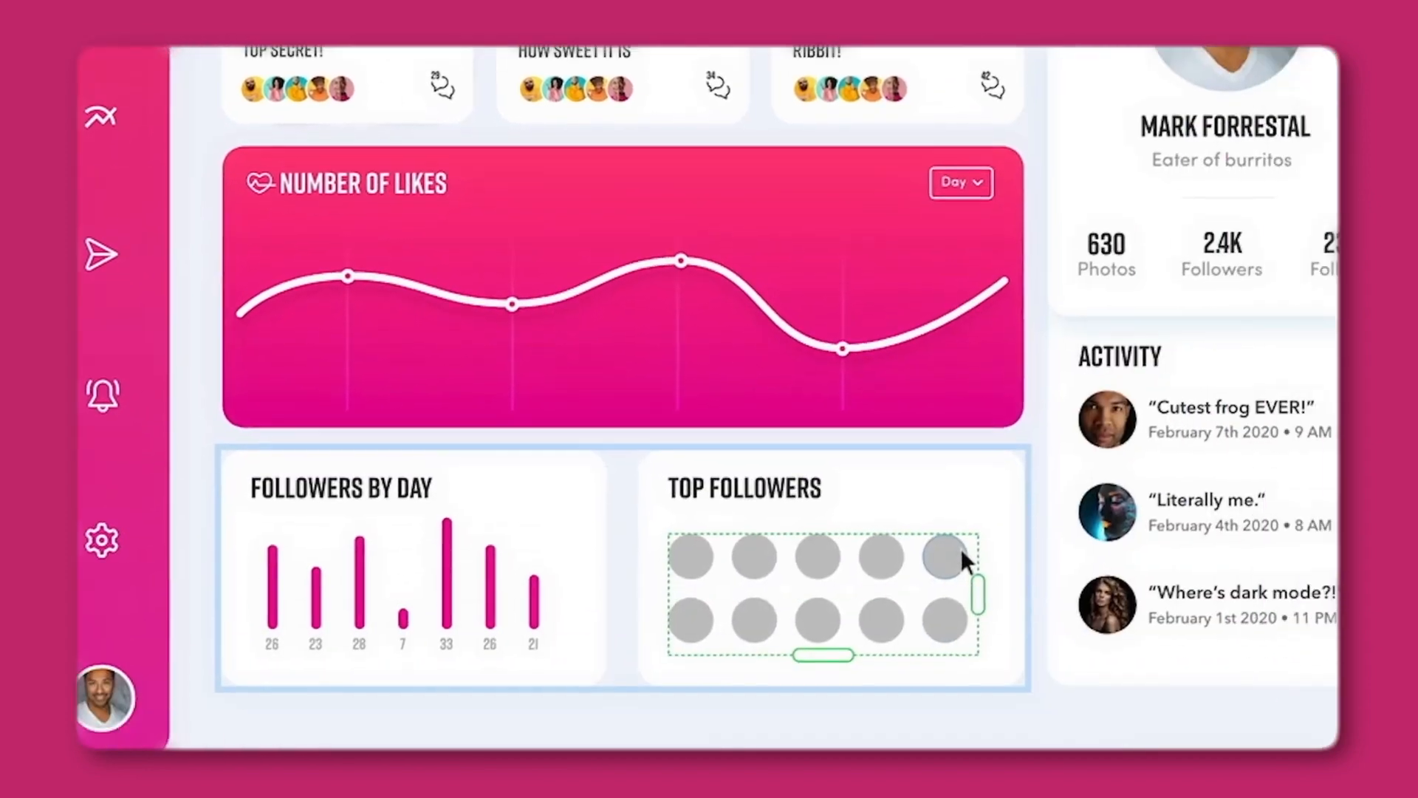
Fill the follower circles with UI Faces photos, then browse plugins and the Creative Cloud developer page
left_click(215, 645)
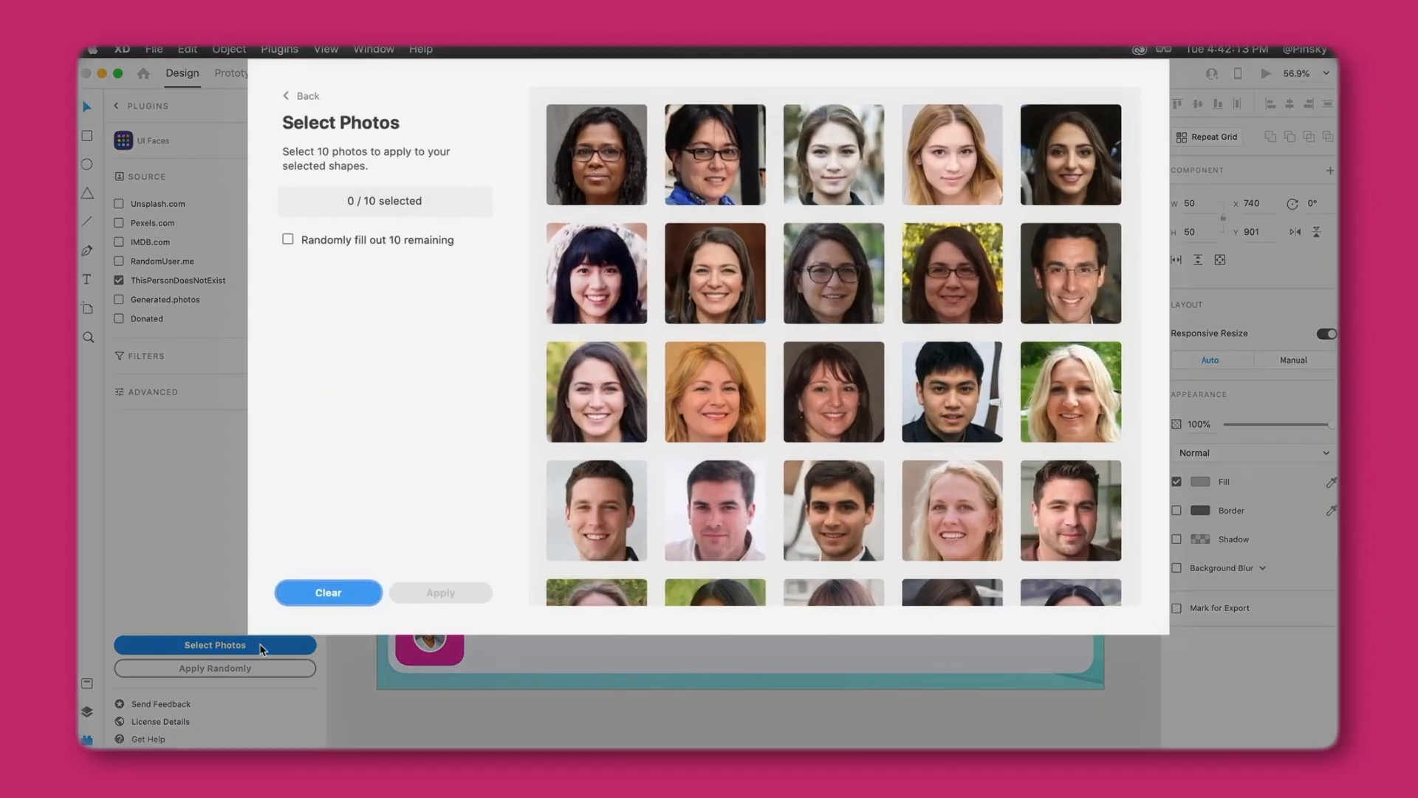
left_click(1120, 560)
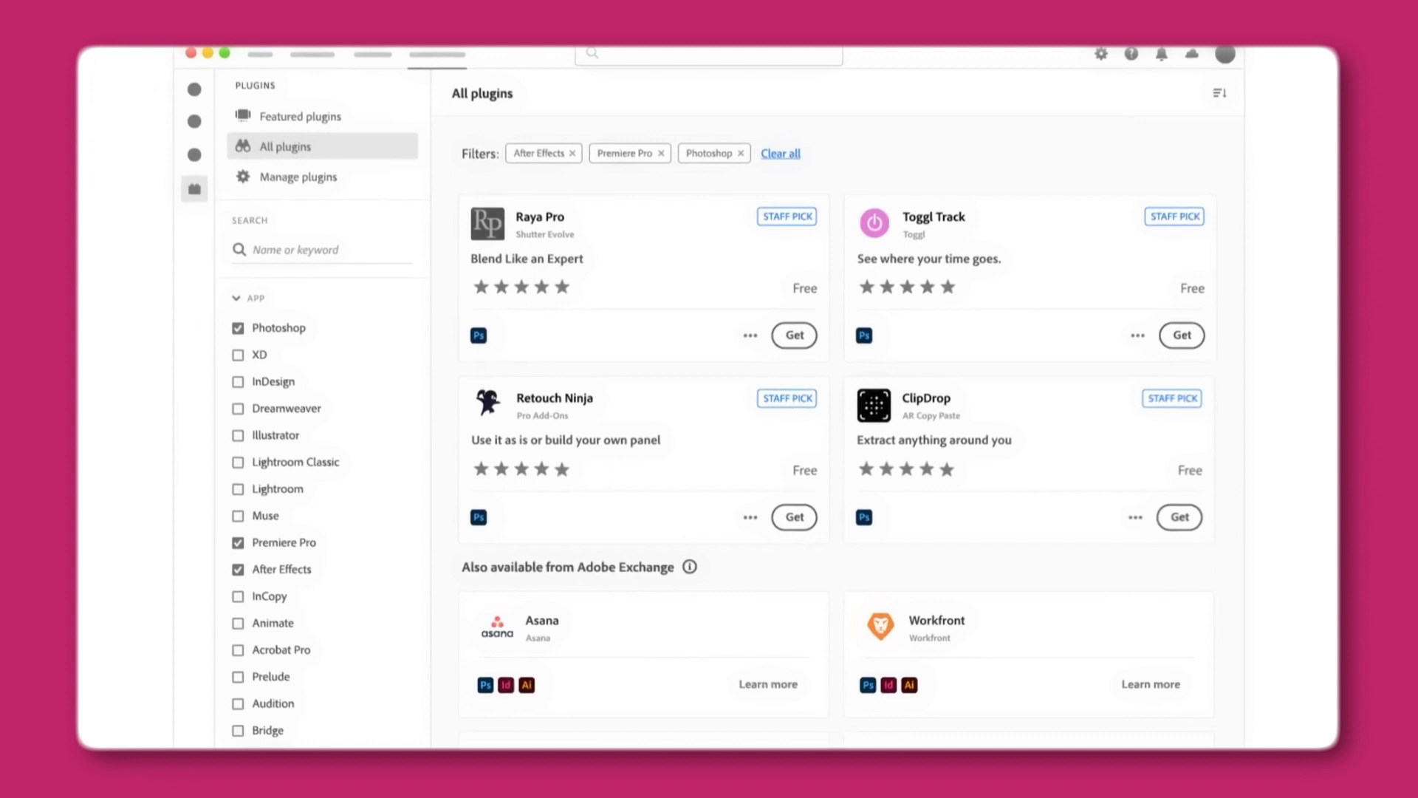
scroll("down", 3)
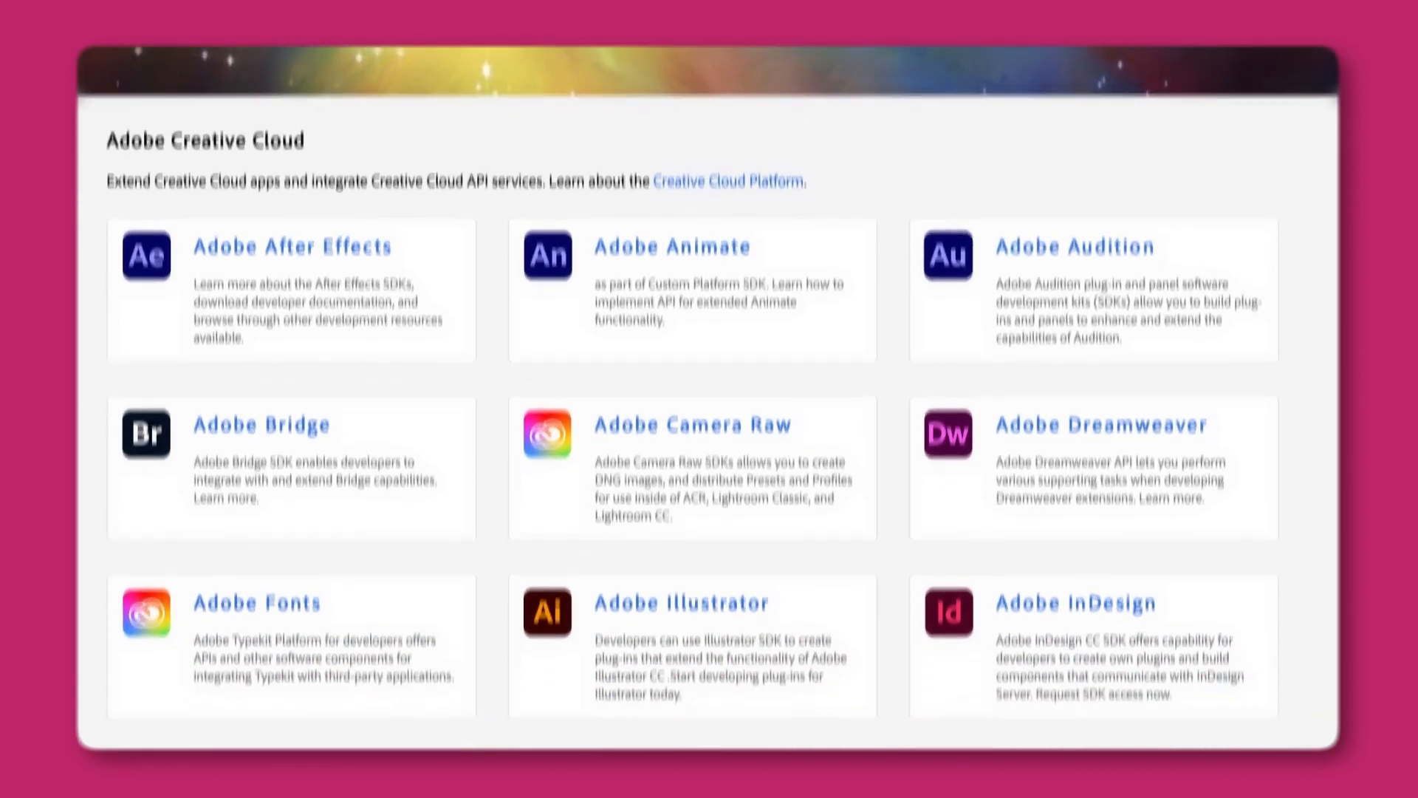
scroll("down", 3)
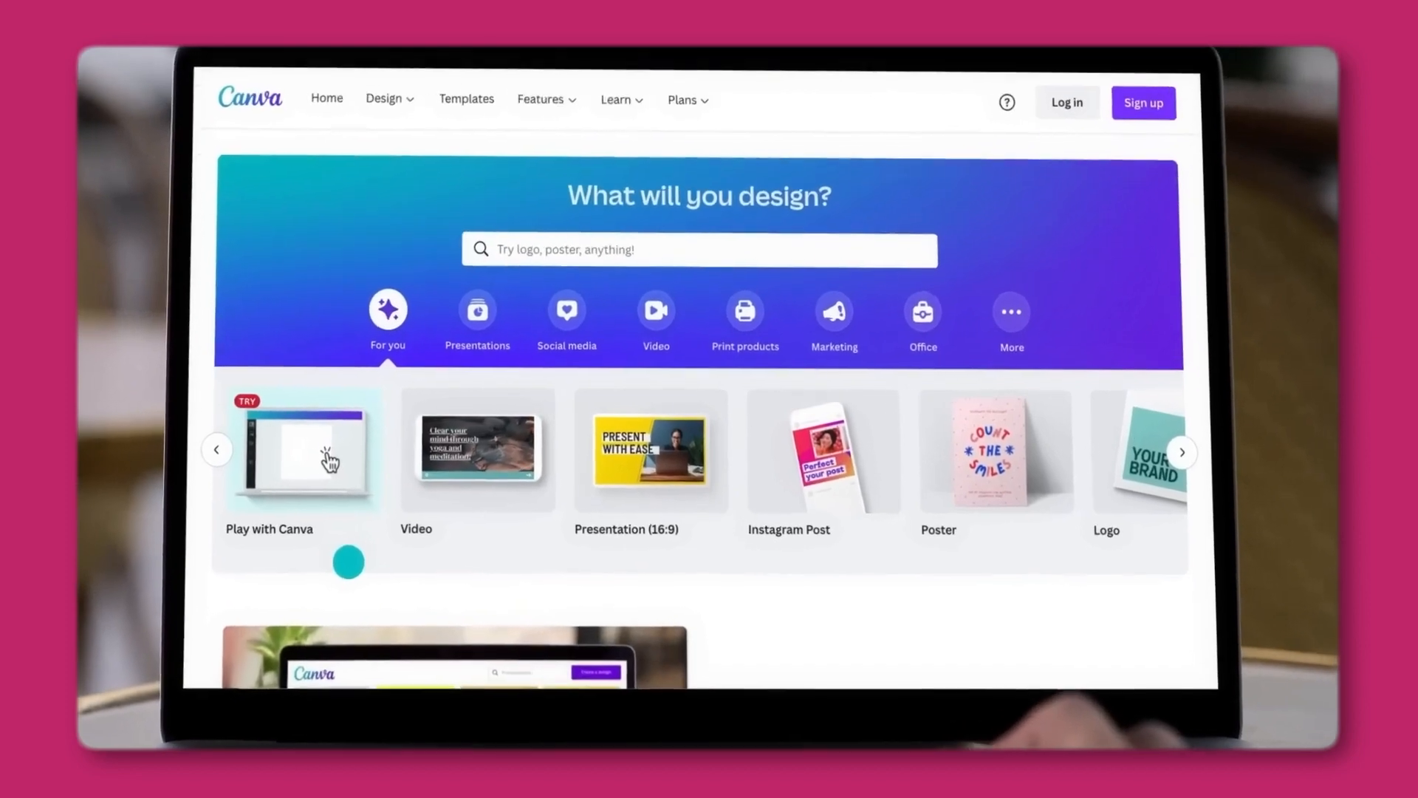
Search 'travel instagram post', apply the Travel the World template, and select its background photo
left_click(301, 452)
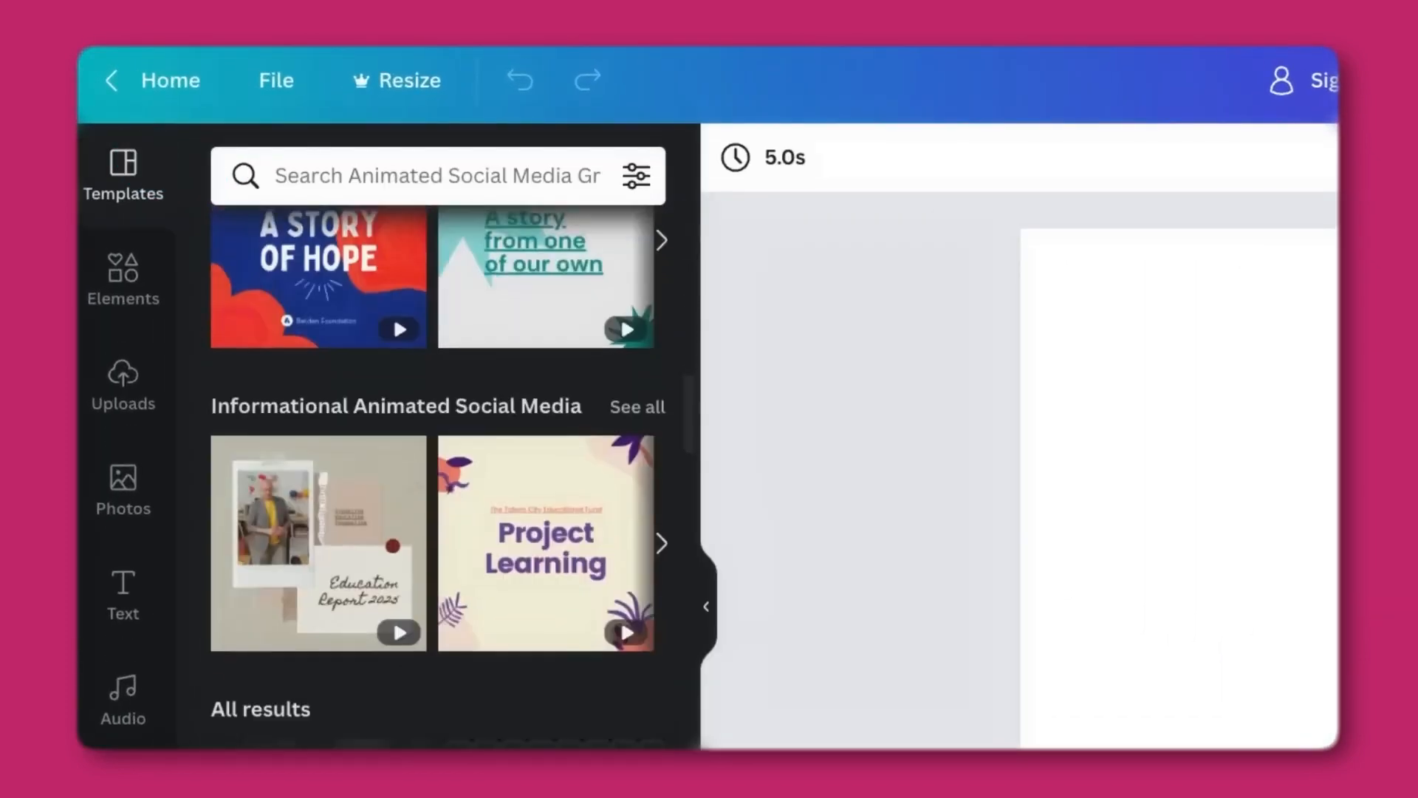
type("travel instagram post")
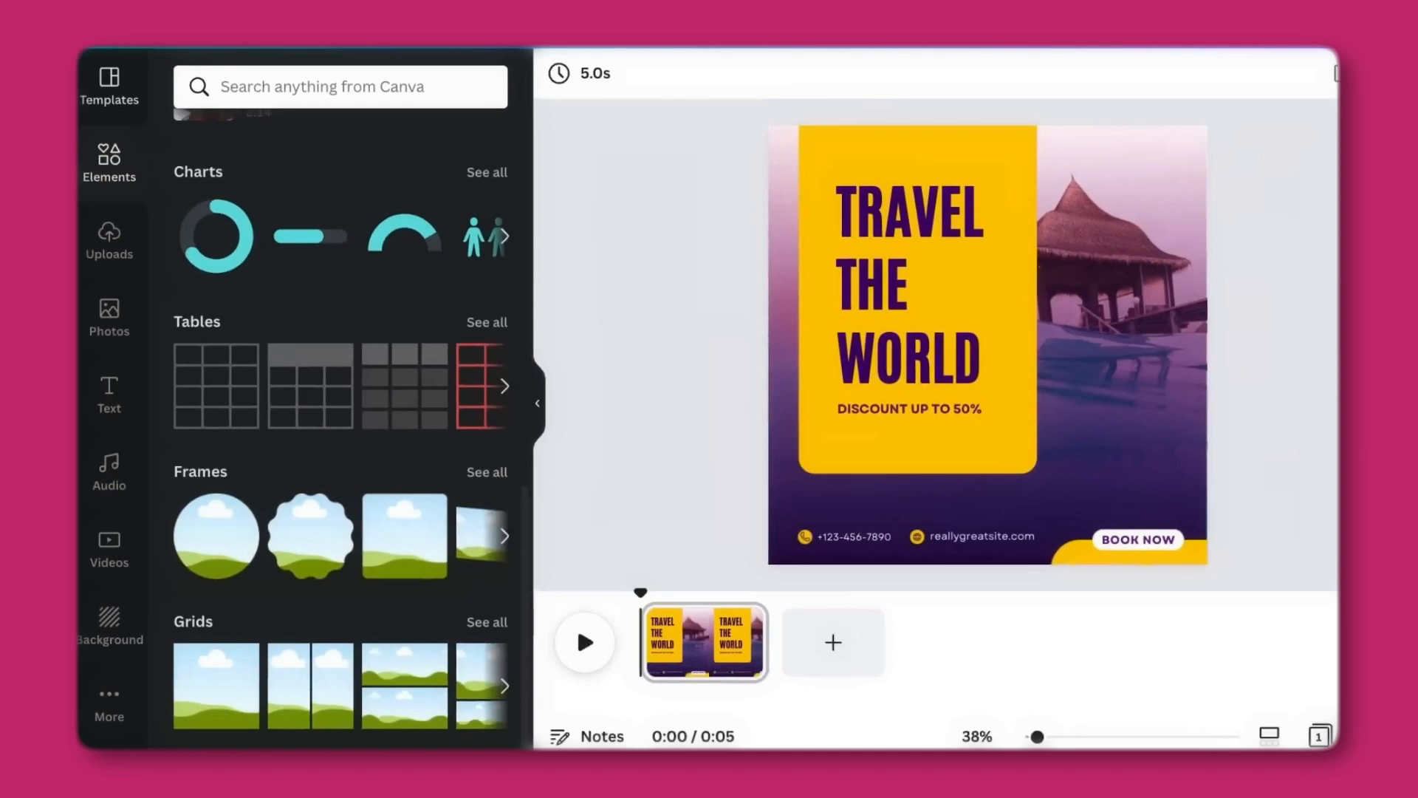
left_click(321, 132)
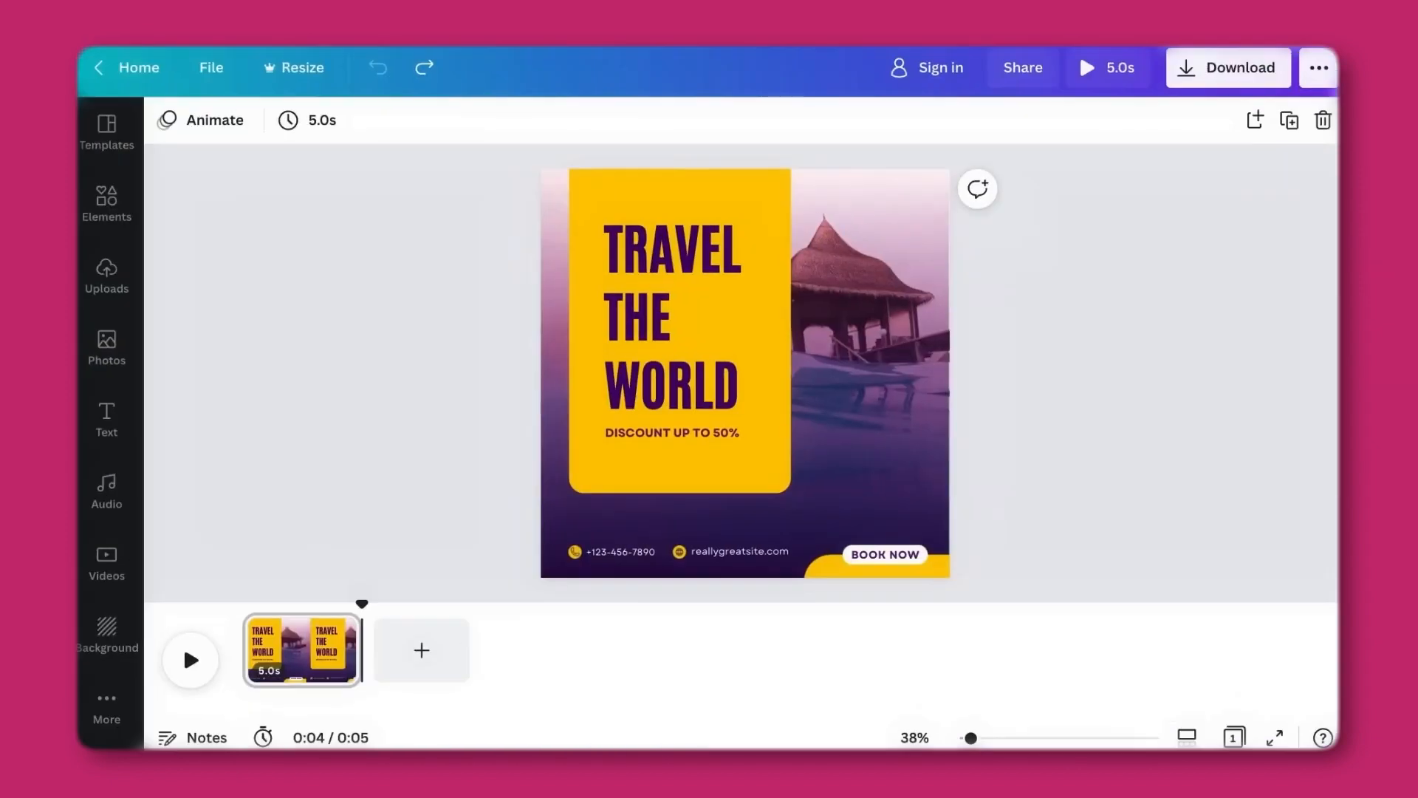
left_click(909, 322)
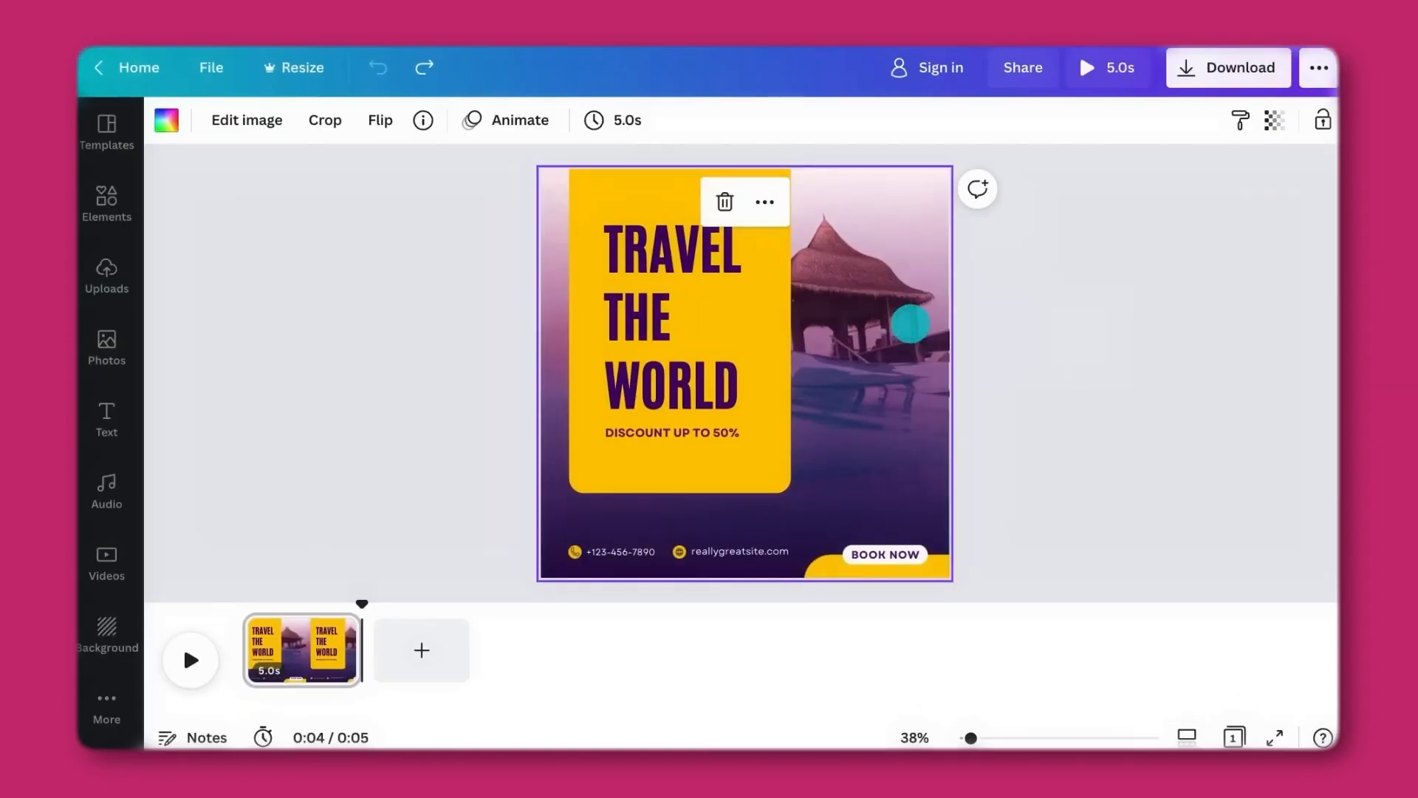